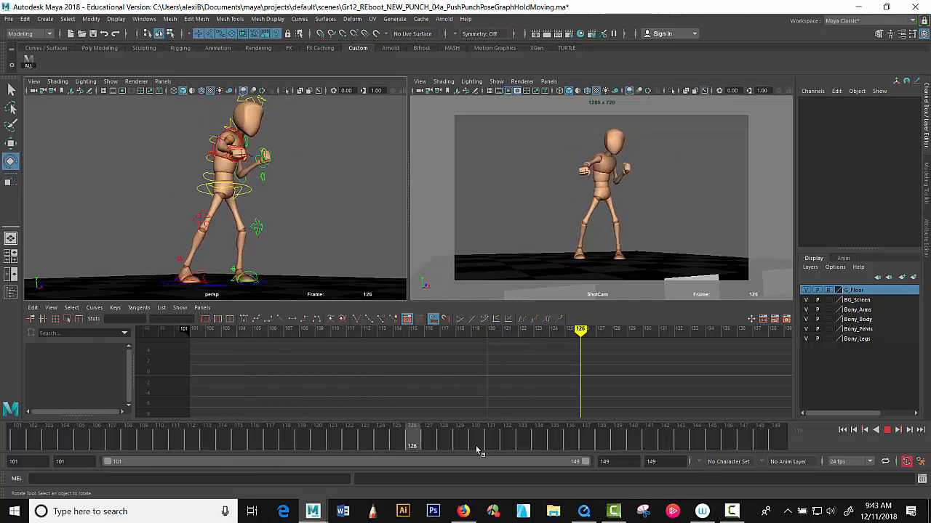
Jump the Time Slider to frame 119 to view the fully extended punch pose
{"action": "left_click", "coordinate": [760, 426]}
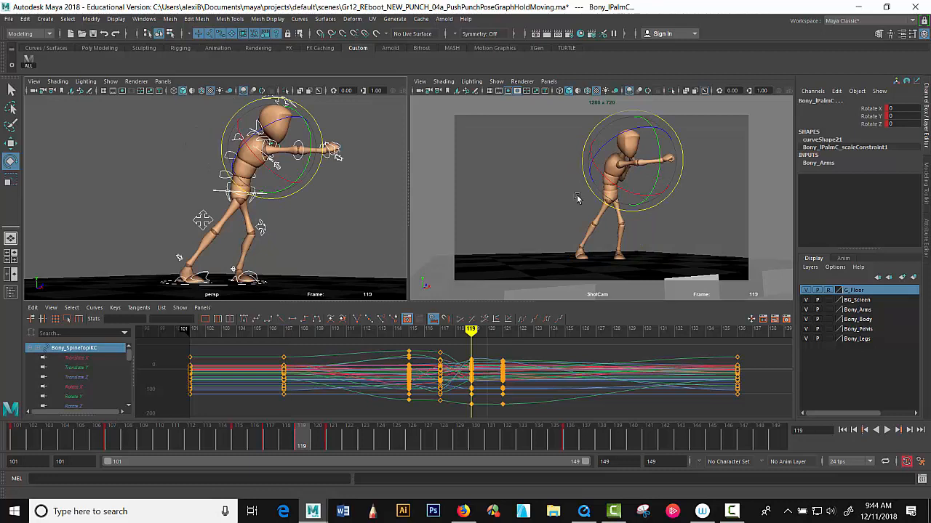
{"action": "mouse_move", "coordinate": [237, 244]}
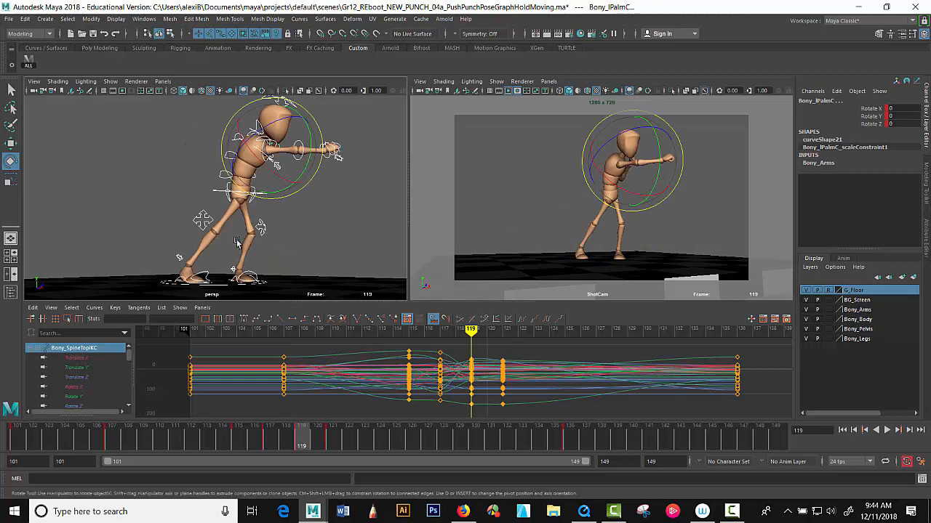
{"action": "mouse_move", "coordinate": [305, 441]}
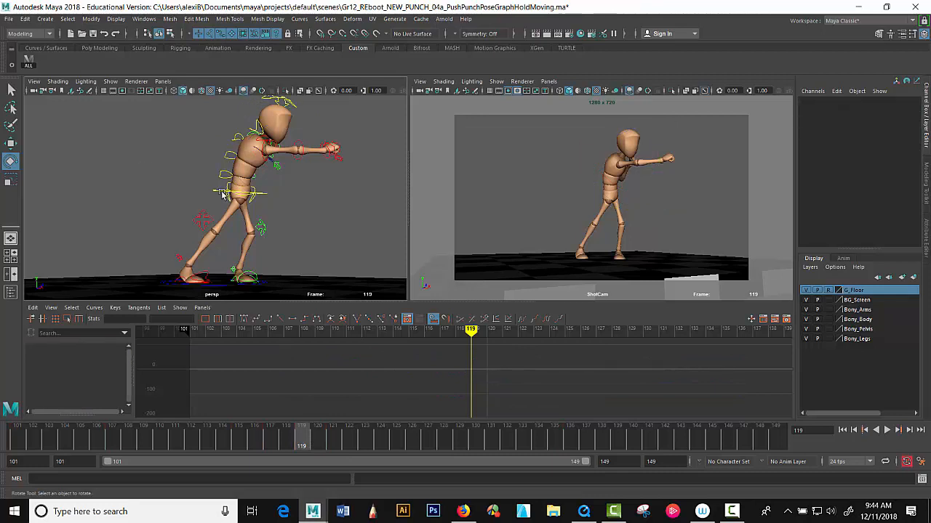
Deepen Bony_ROOTC's Translate Y key at frame 117 and save the scene
{"action": "left_click", "coordinate": [240, 192]}
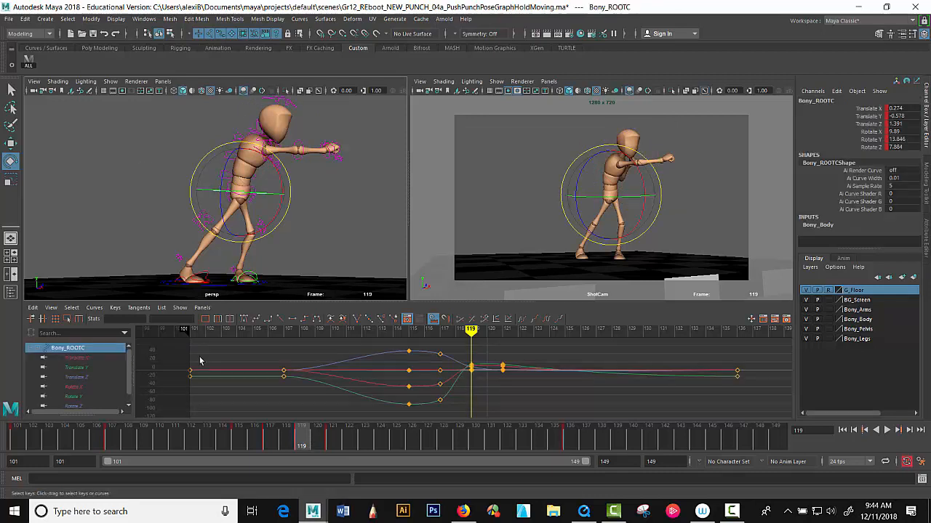
{"action": "left_click", "coordinate": [76, 357]}
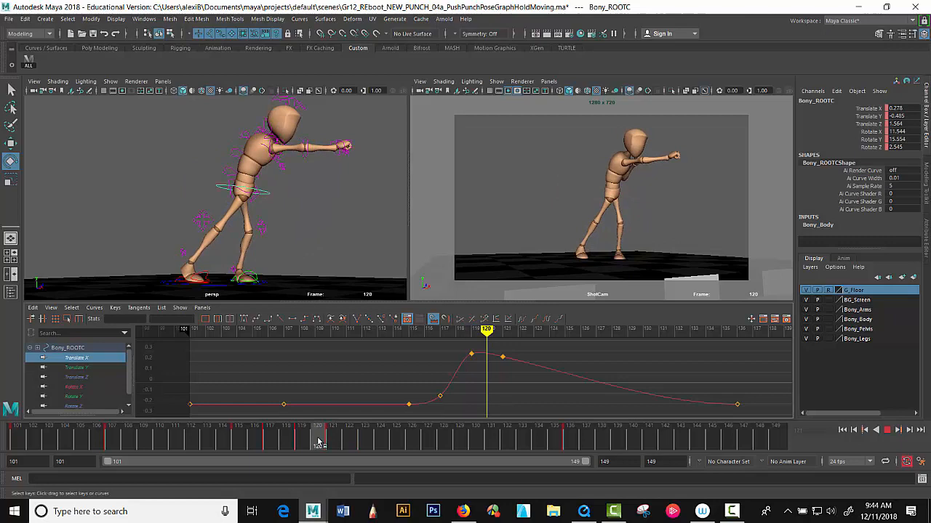
{"action": "left_click", "coordinate": [270, 425]}
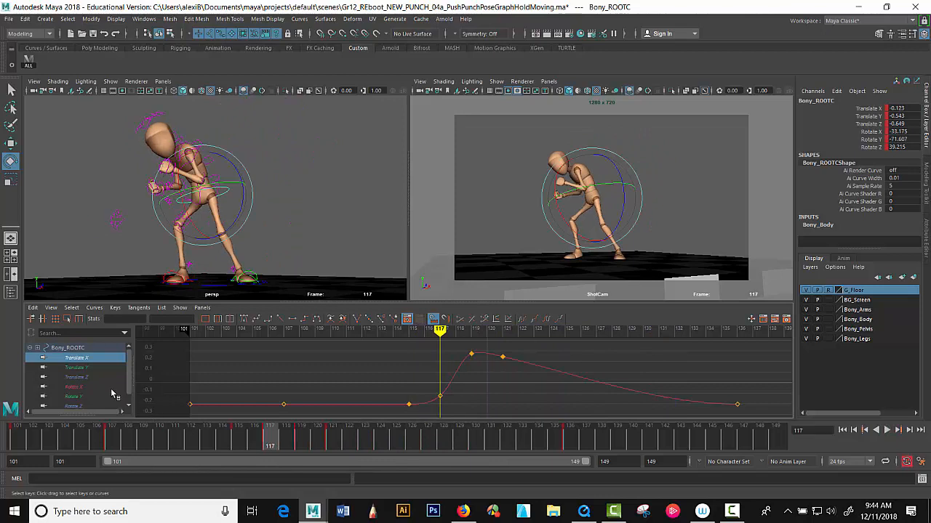
{"action": "left_click", "coordinate": [76, 367]}
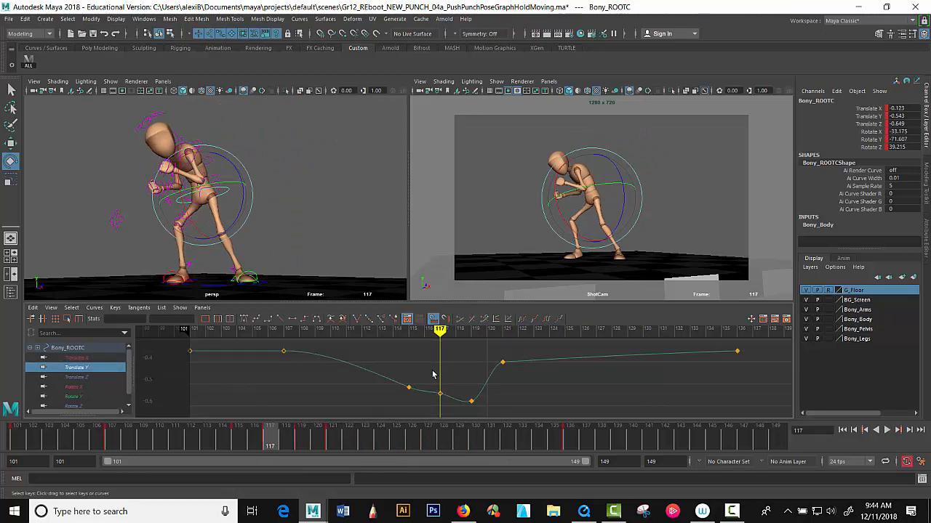
{"action": "left_click", "coordinate": [439, 393]}
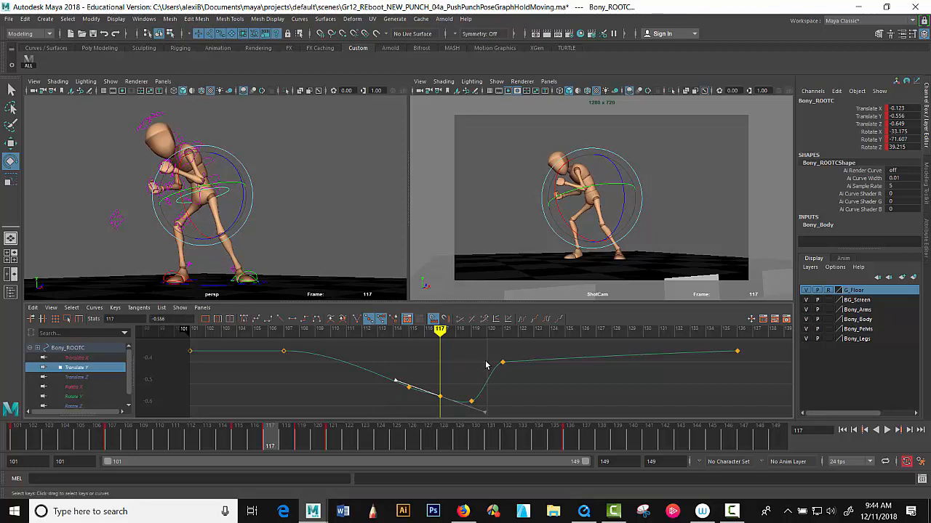
{"action": "left_click", "coordinate": [342, 195]}
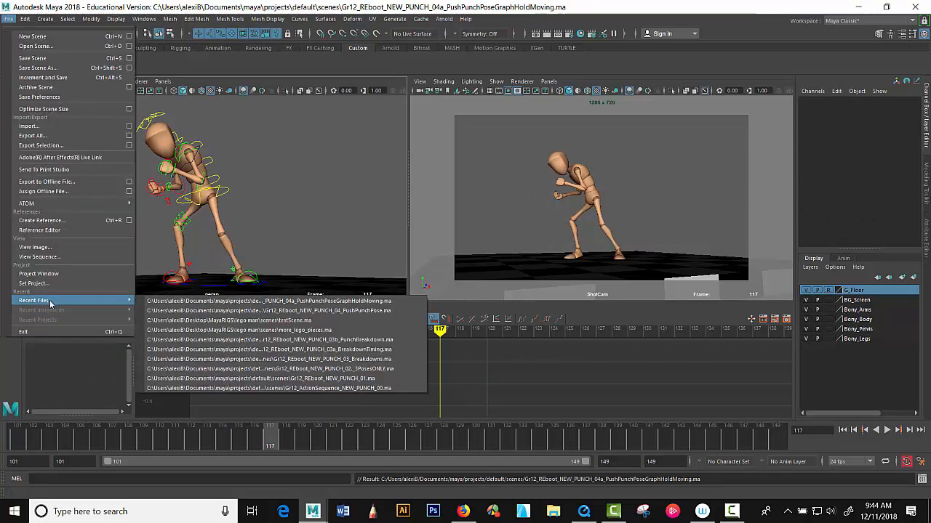
{"action": "mouse_move", "coordinate": [140, 320]}
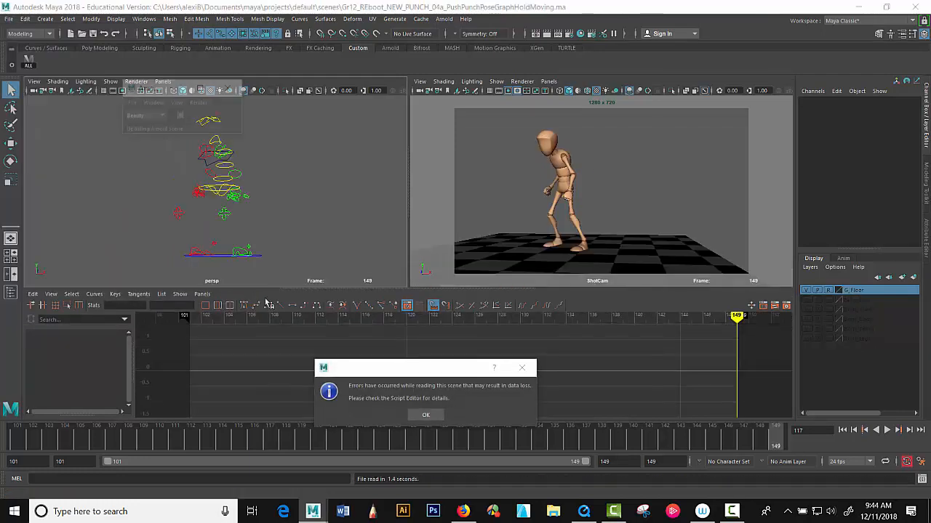
Dismiss the scene-reading error and close the Arnold render window
{"action": "left_click", "coordinate": [426, 414]}
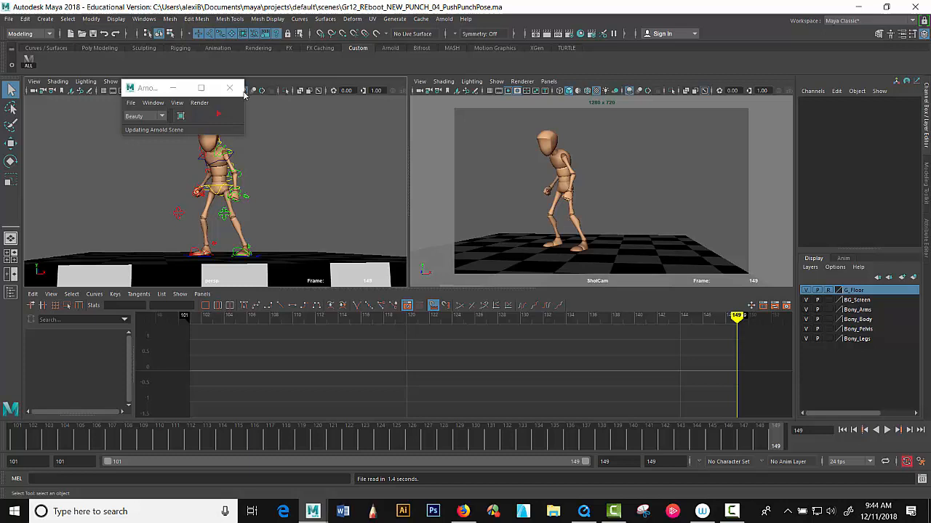
{"action": "left_click", "coordinate": [230, 88]}
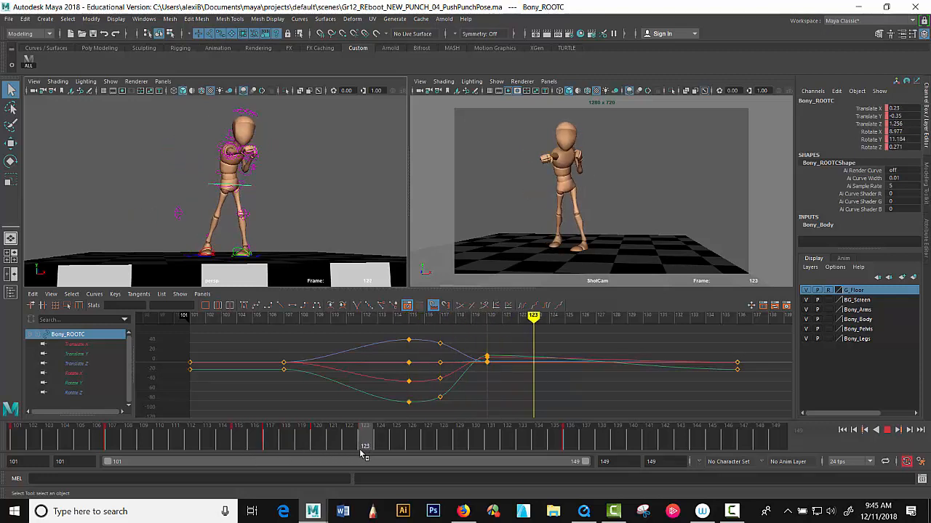
Retime the spine and arm controls' key from frame 120 to 121, reviewing frames 115–121
{"action": "left_click", "coordinate": [269, 436]}
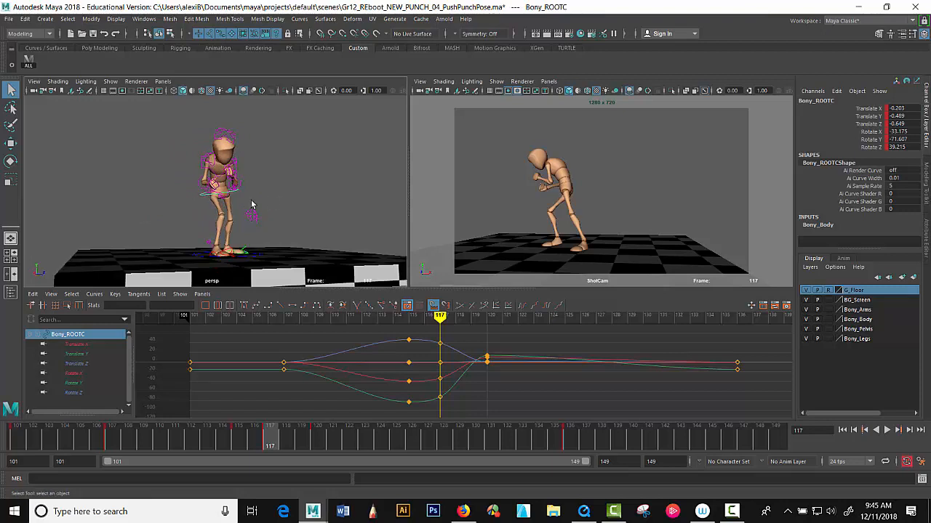
{"action": "mouse_move", "coordinate": [240, 444]}
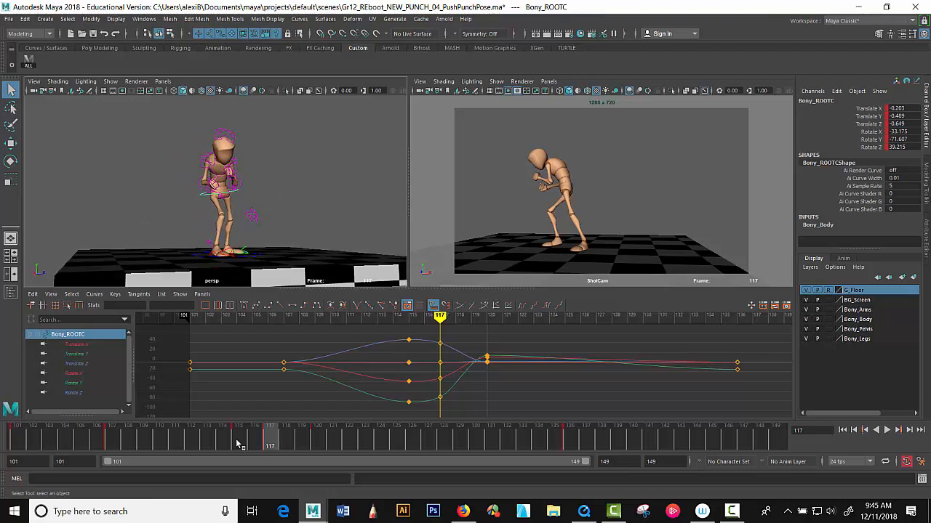
{"action": "left_click", "coordinate": [304, 443]}
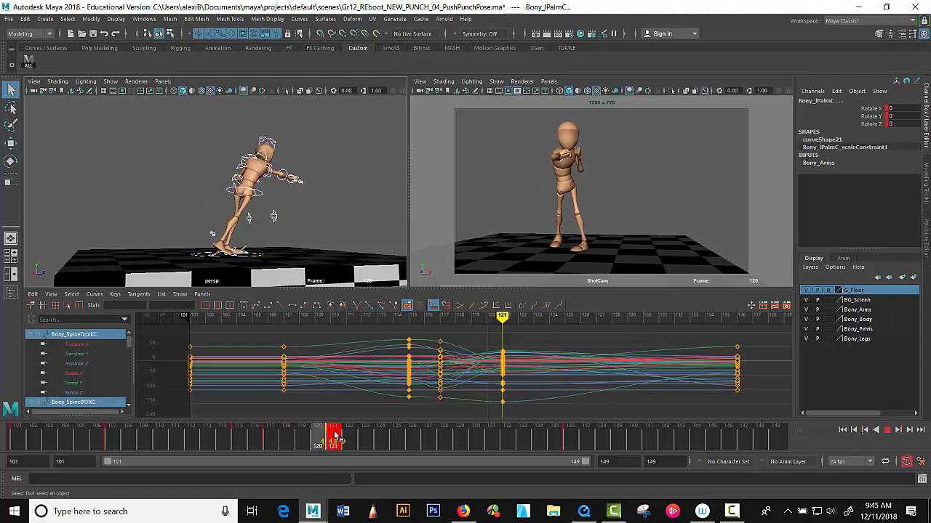
{"action": "left_click", "coordinate": [240, 430]}
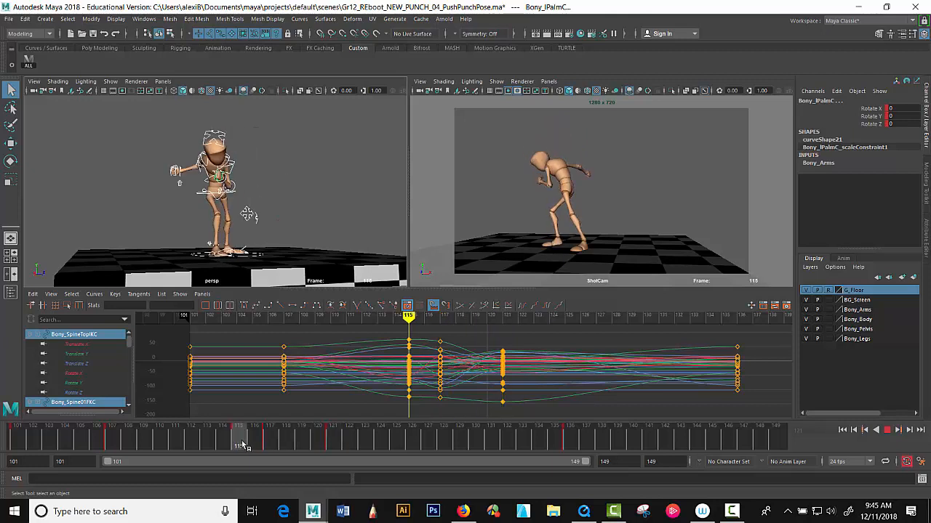
{"action": "left_click", "coordinate": [254, 425]}
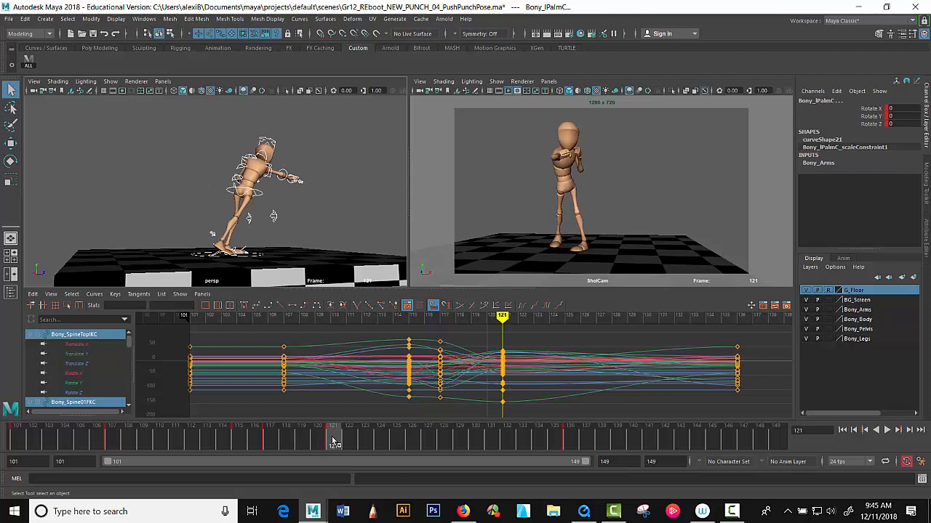
{"action": "mouse_move", "coordinate": [337, 440]}
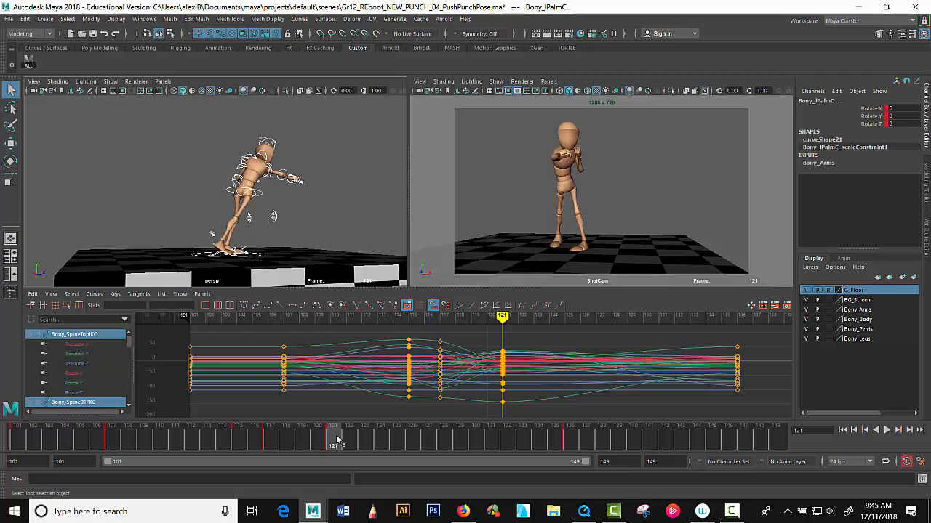
Copy the Time Slider keys at frame 119 and select Bony_ROOTC
{"action": "right_click", "coordinate": [336, 438]}
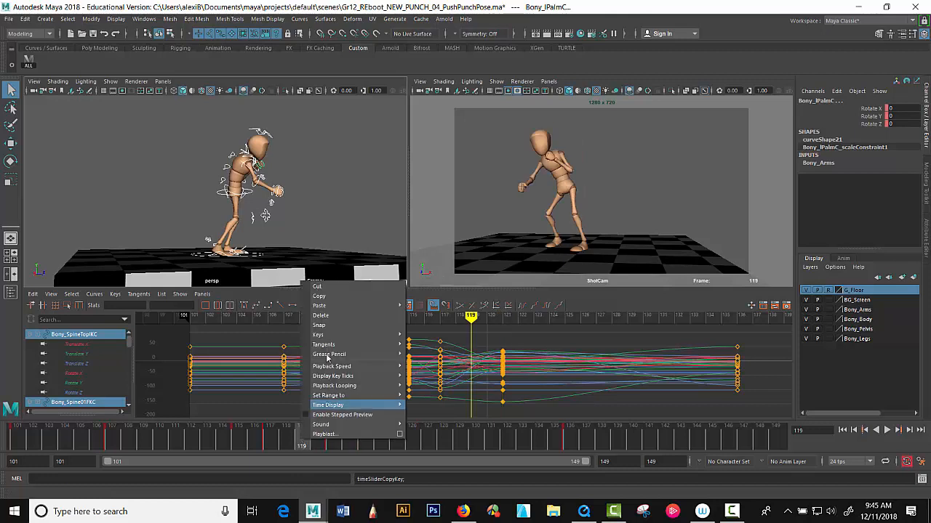
{"action": "left_click", "coordinate": [319, 305]}
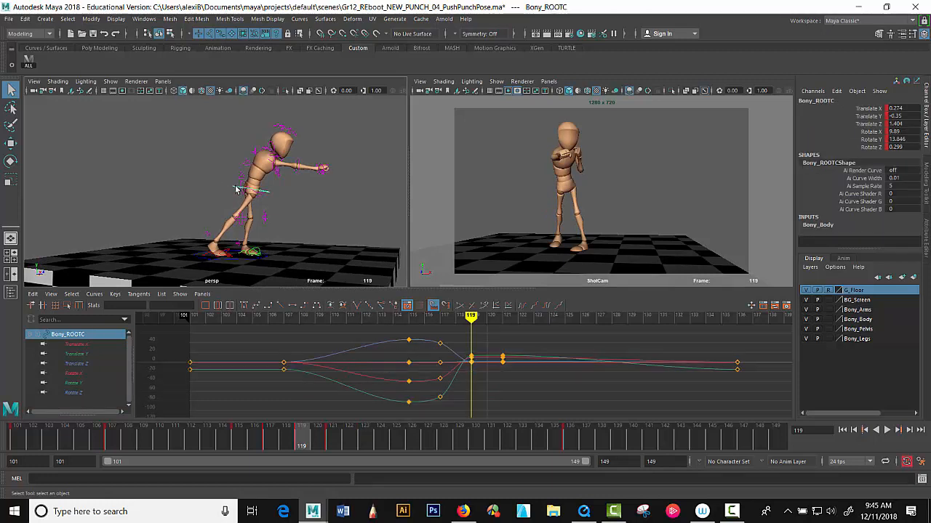
{"action": "mouse_move", "coordinate": [187, 202]}
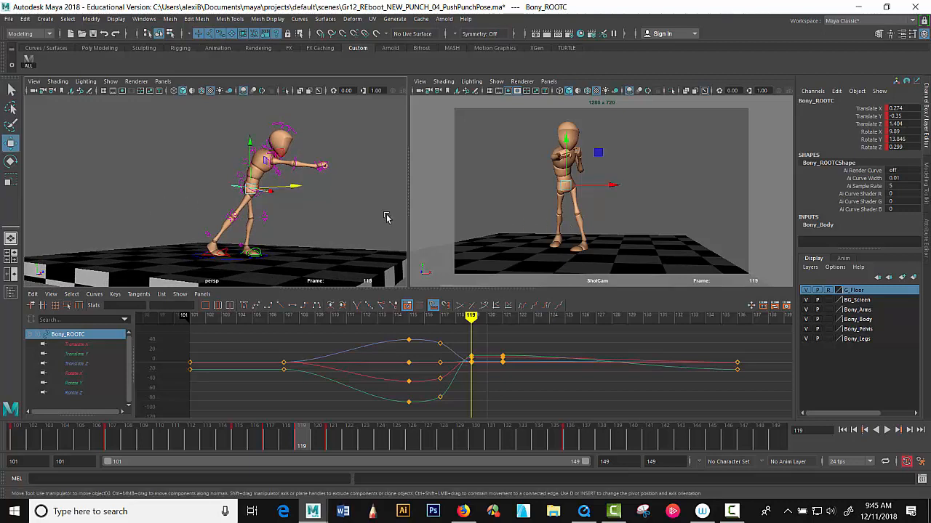
Orbit the perspective view around the mannequin at frame 119
{"action": "left_click_drag", "start_coordinate": [291, 203], "coordinate": [356, 226]}
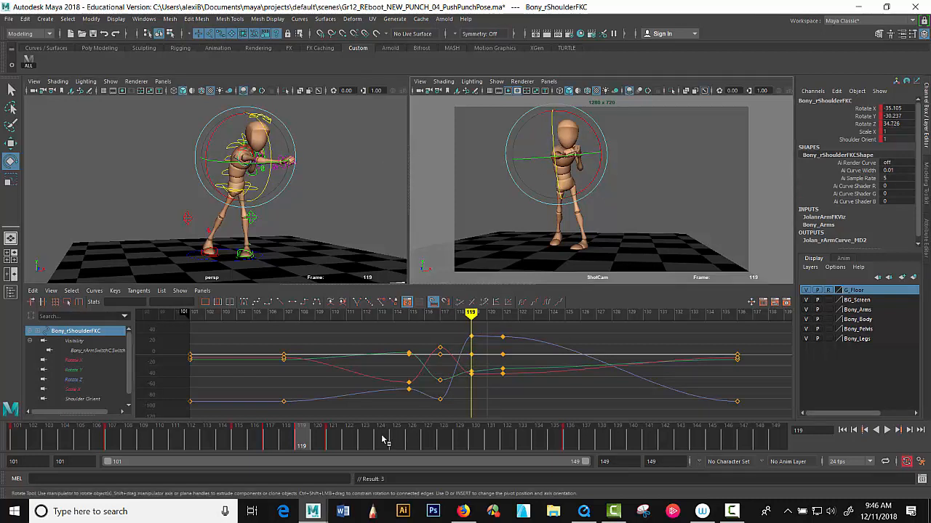
{"action": "mouse_move", "coordinate": [225, 157]}
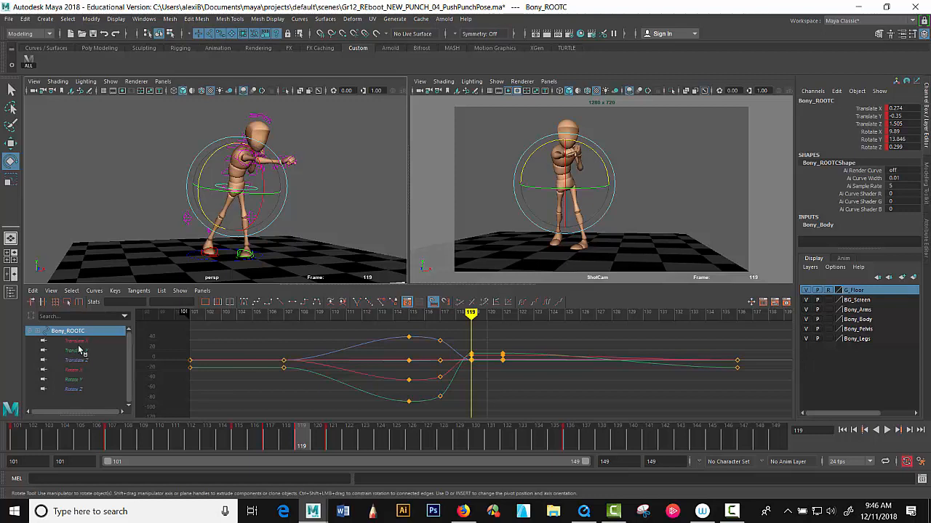
Raise the root's Translate X peak key at frame 119, checking the frame 117 key
{"action": "left_click", "coordinate": [76, 341]}
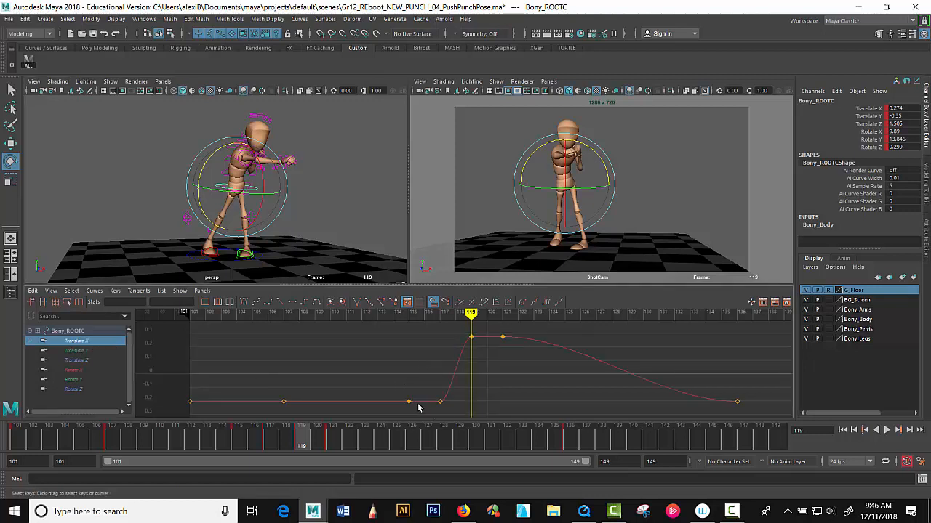
{"action": "mouse_move", "coordinate": [462, 367]}
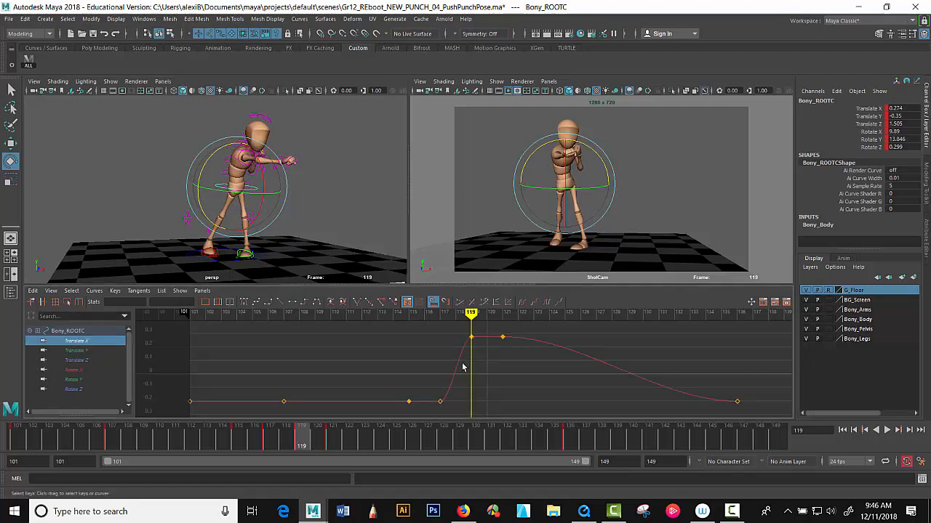
{"action": "mouse_move", "coordinate": [275, 433]}
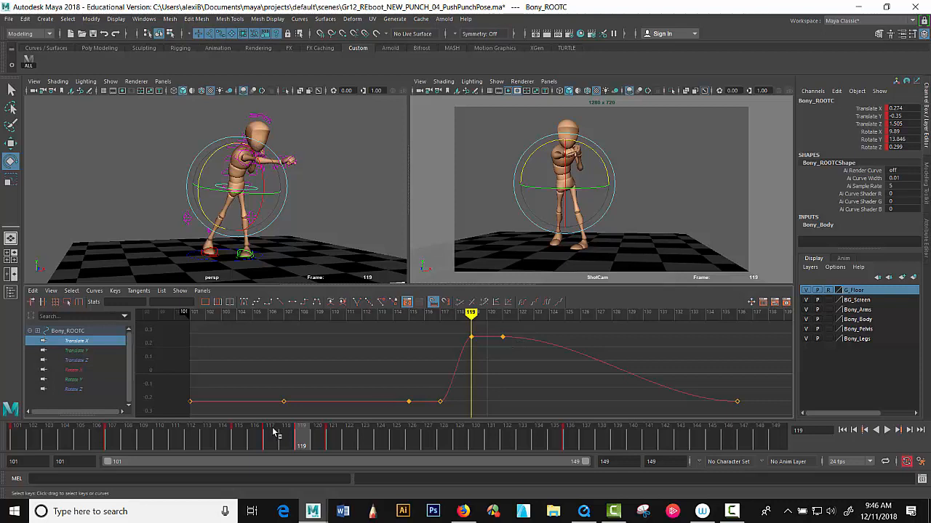
{"action": "left_click", "coordinate": [238, 437]}
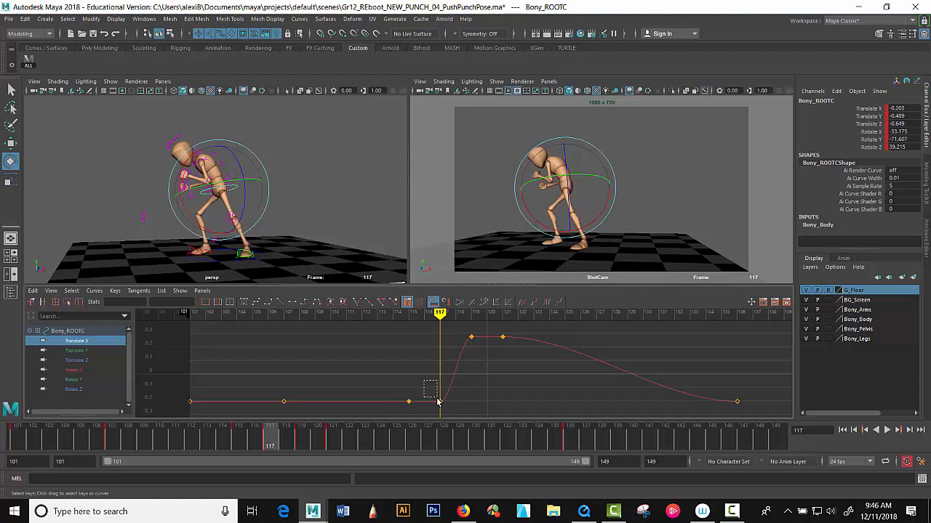
{"action": "left_click", "coordinate": [440, 401]}
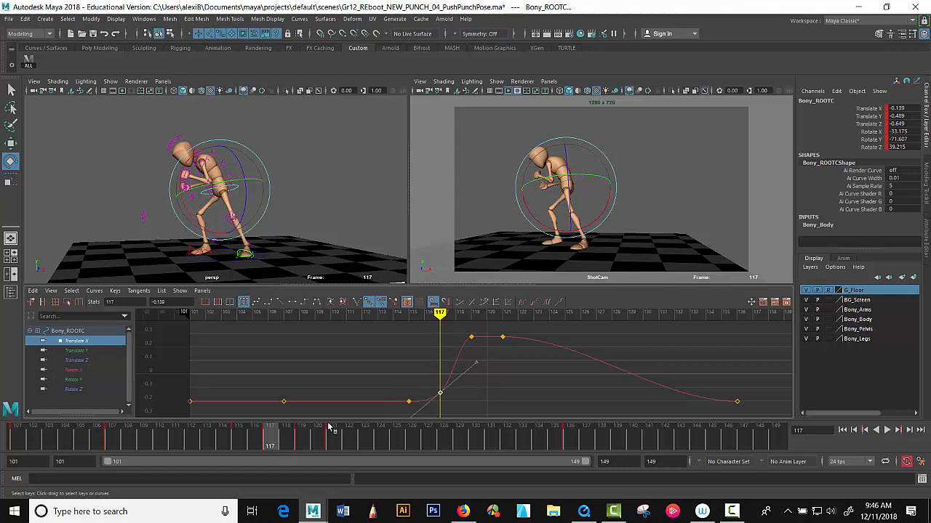
{"action": "left_click", "coordinate": [301, 447]}
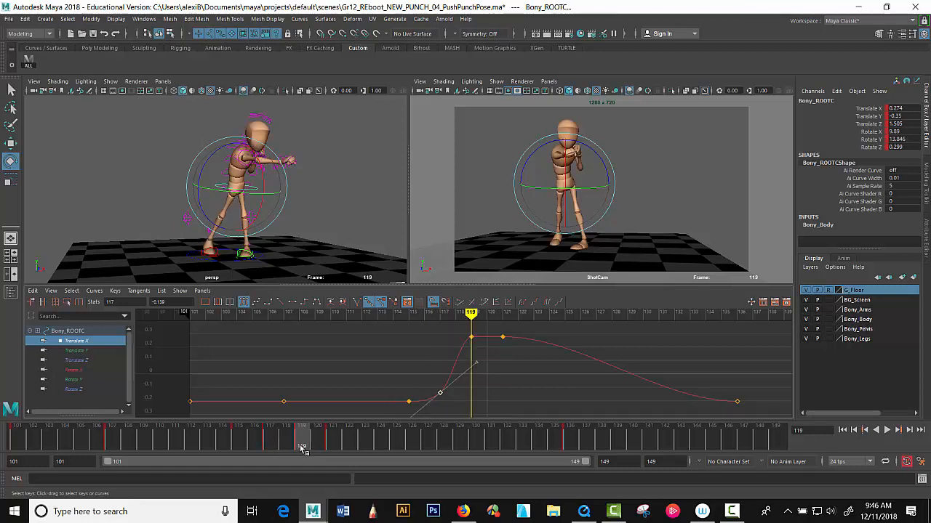
{"action": "mouse_move", "coordinate": [451, 342]}
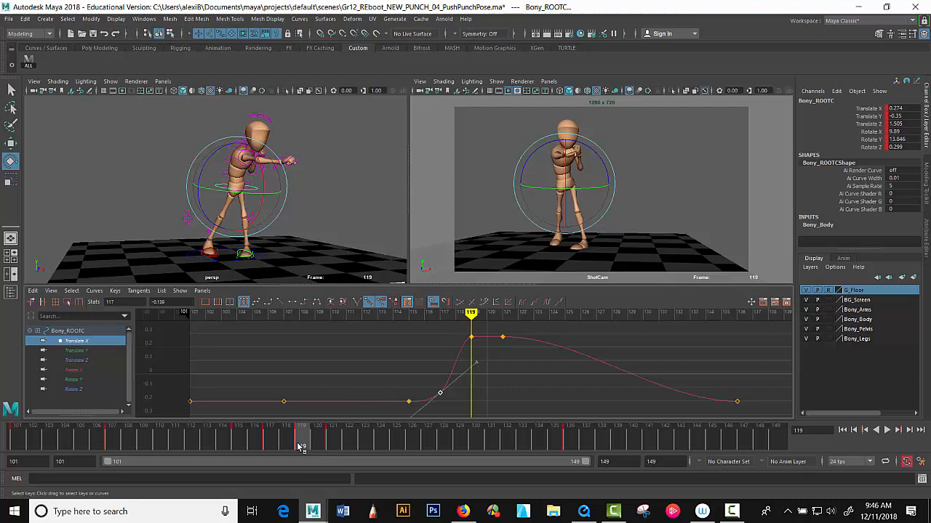
{"action": "mouse_move", "coordinate": [302, 444]}
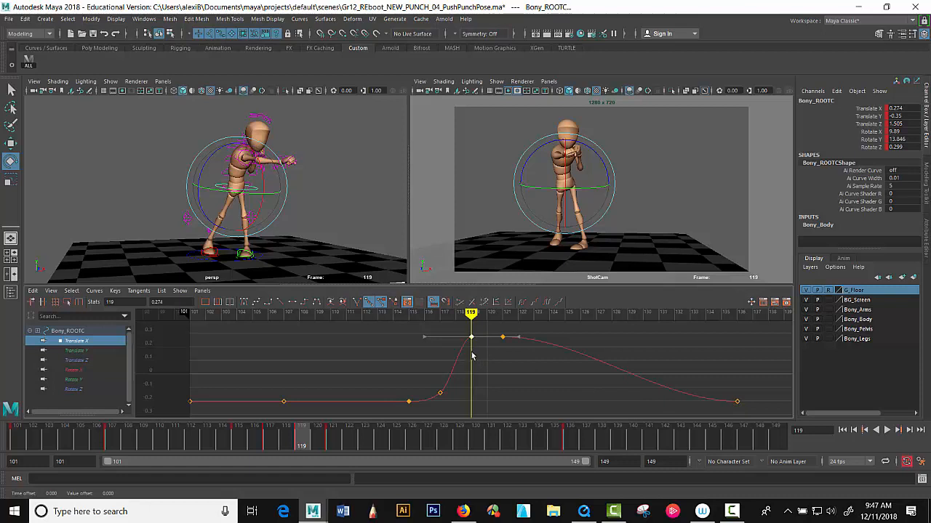
{"action": "left_click_drag", "start_coordinate": [471, 337], "coordinate": [471, 331]}
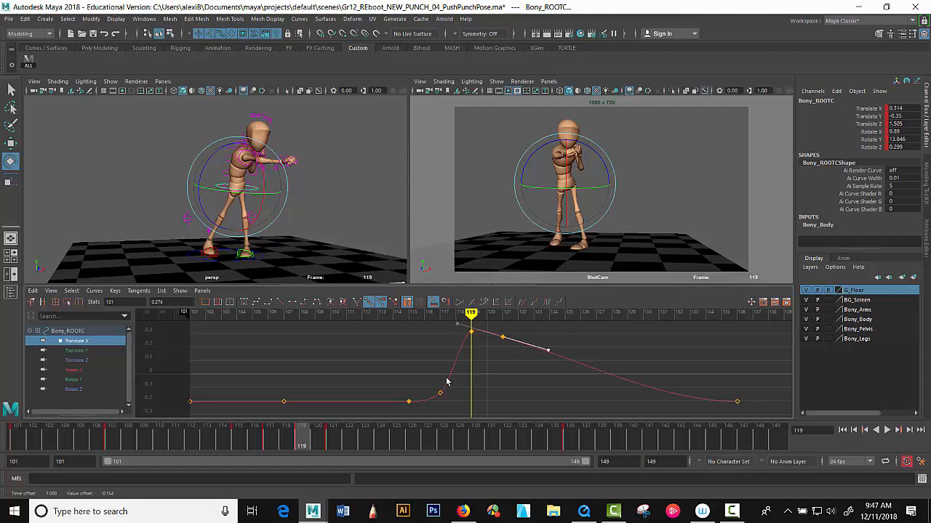
{"action": "mouse_move", "coordinate": [567, 375]}
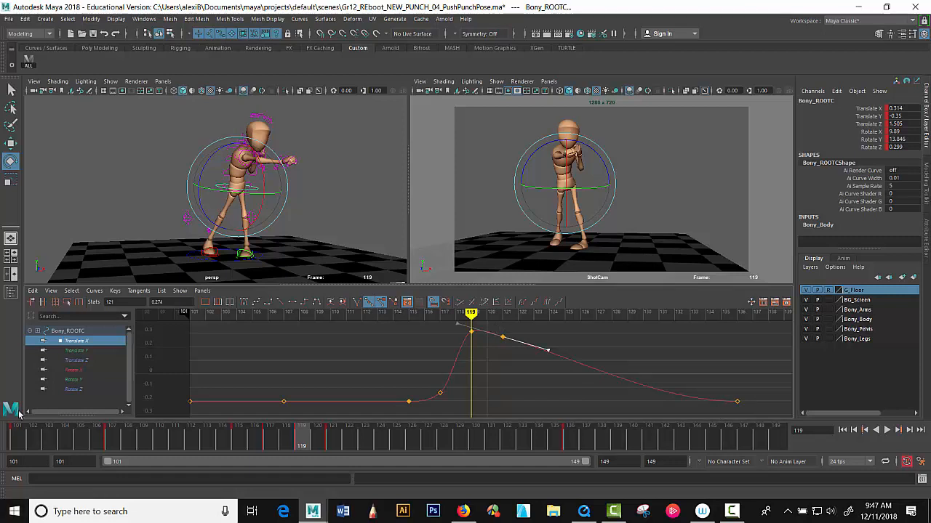
Nudge the root's Translate Y key at frame 119 upward and angle its tangent
{"action": "left_click", "coordinate": [76, 350]}
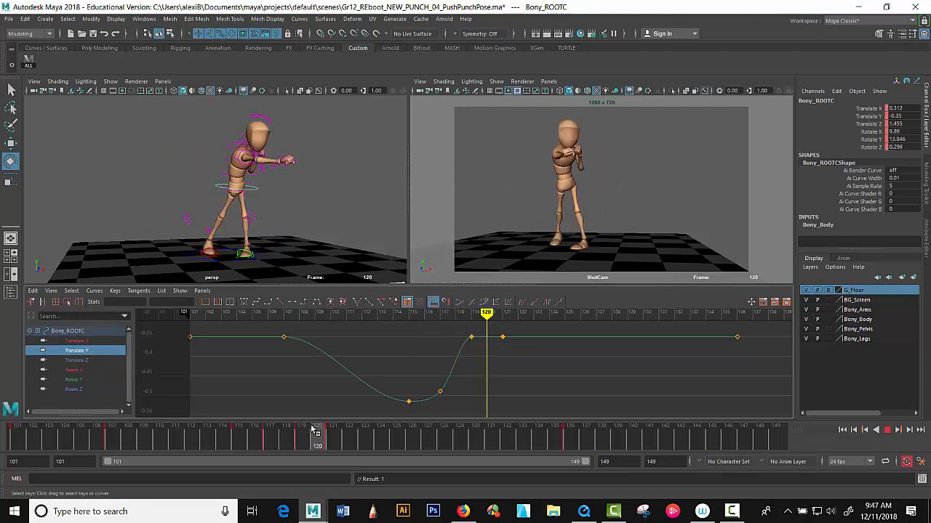
{"action": "left_click", "coordinate": [301, 425]}
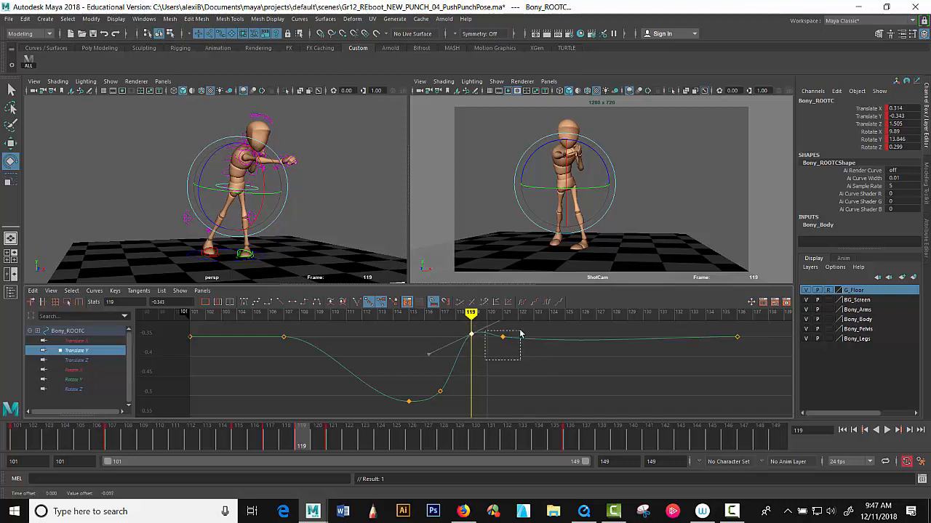
{"action": "left_click_drag", "start_coordinate": [520, 335], "coordinate": [552, 338]}
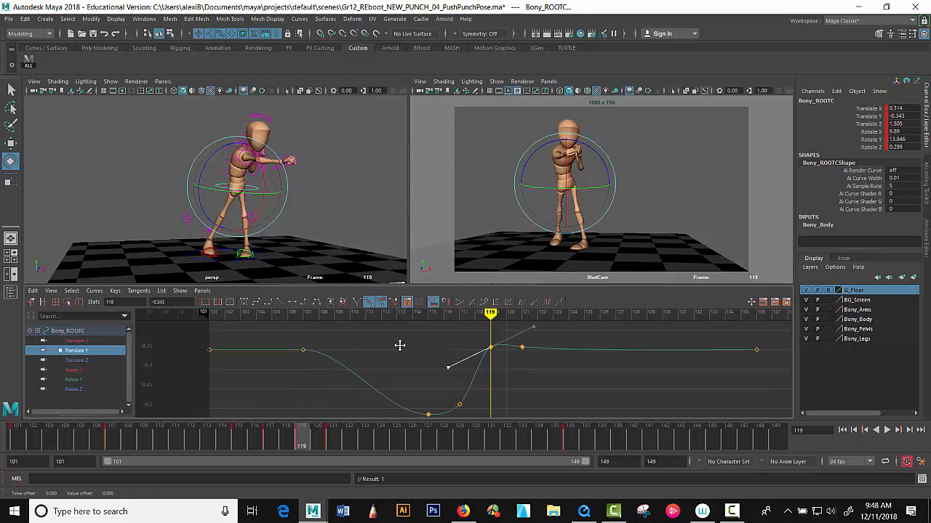
{"action": "left_click", "coordinate": [76, 360]}
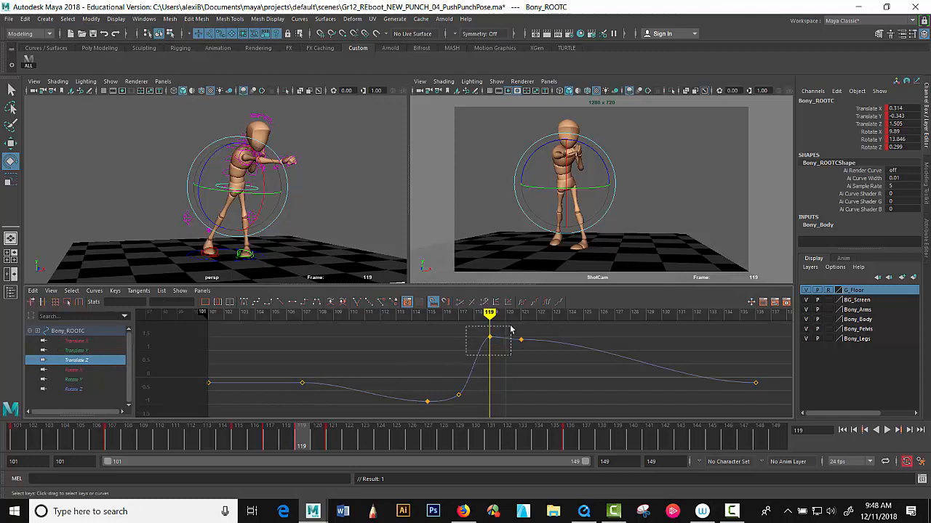
Box-select the root's Translate Z keys around frames 119–121 to tilt the tangent down
{"action": "left_click_drag", "start_coordinate": [508, 327], "coordinate": [458, 356]}
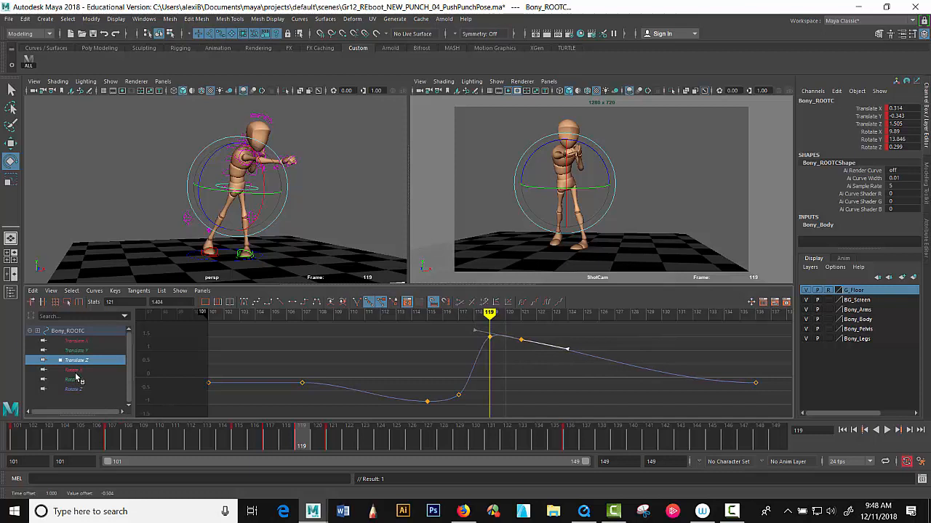
Lower the root's Rotate X key at frame 119 to about 5.46
{"action": "left_click", "coordinate": [74, 370]}
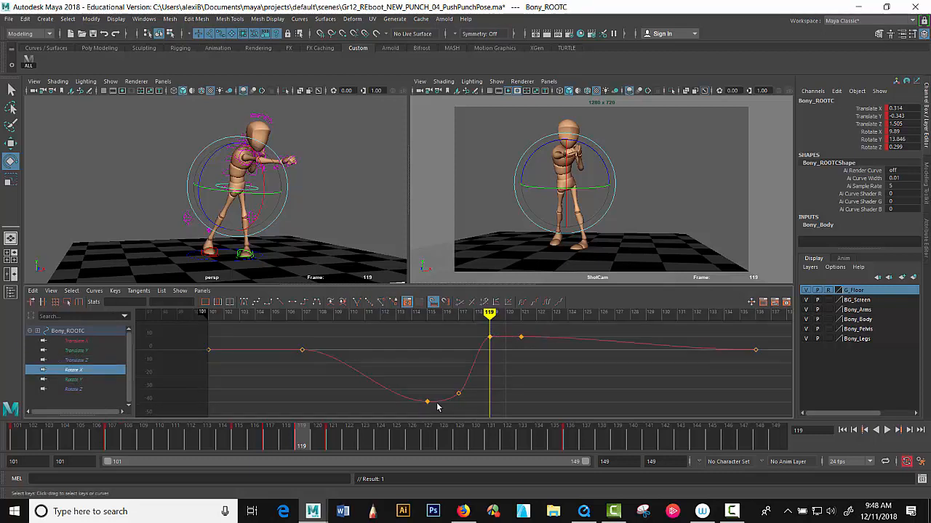
{"action": "mouse_move", "coordinate": [269, 449]}
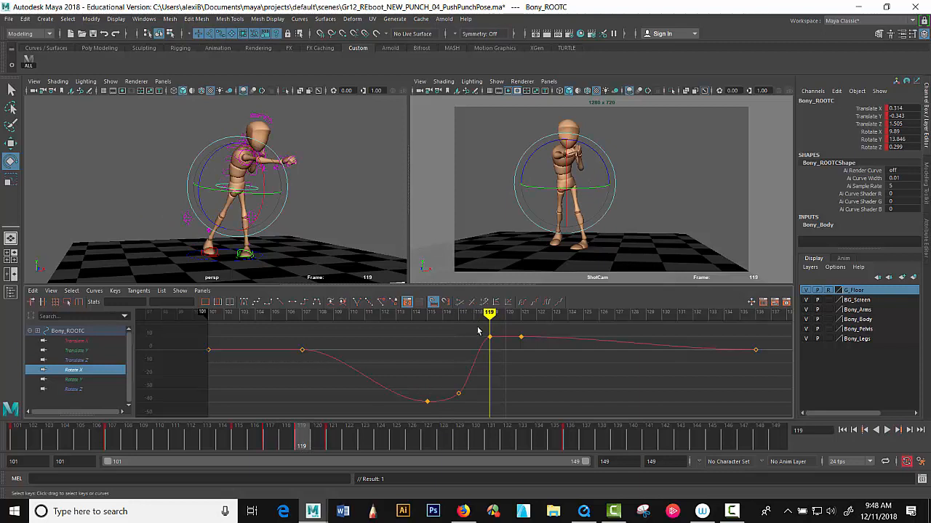
{"action": "left_click", "coordinate": [489, 337]}
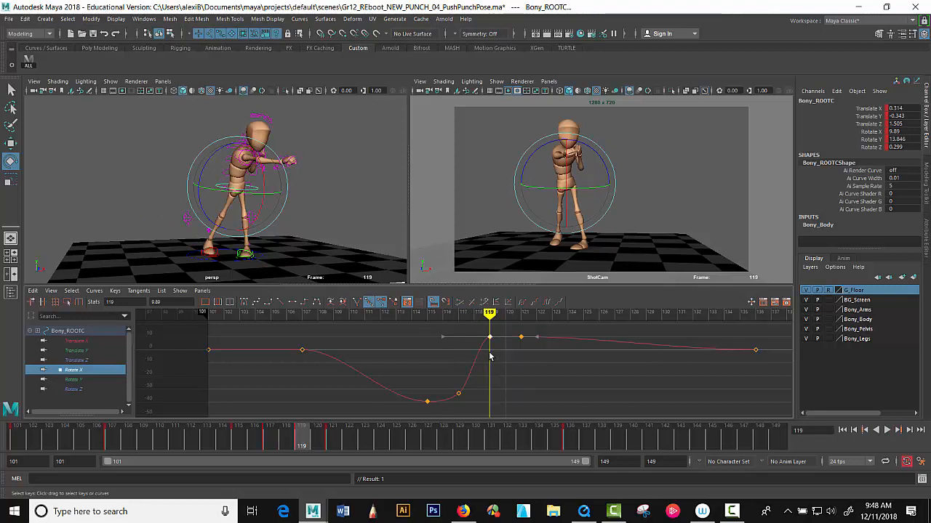
{"action": "left_click_drag", "start_coordinate": [489, 336], "coordinate": [490, 363]}
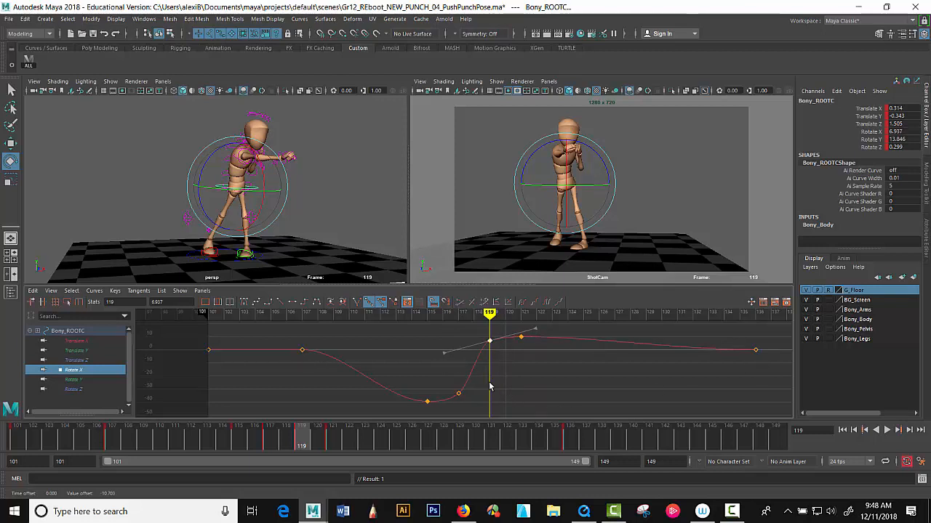
{"action": "left_click_drag", "start_coordinate": [489, 340], "coordinate": [499, 364]}
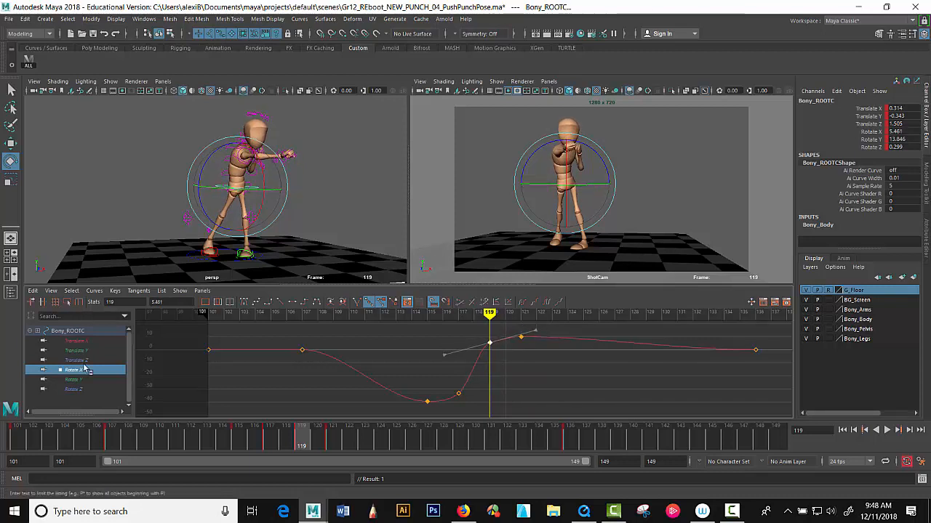
Raise the root's Rotate Y key at frame 121 to about 18.8, easing the curve down afterward
{"action": "left_click", "coordinate": [73, 380]}
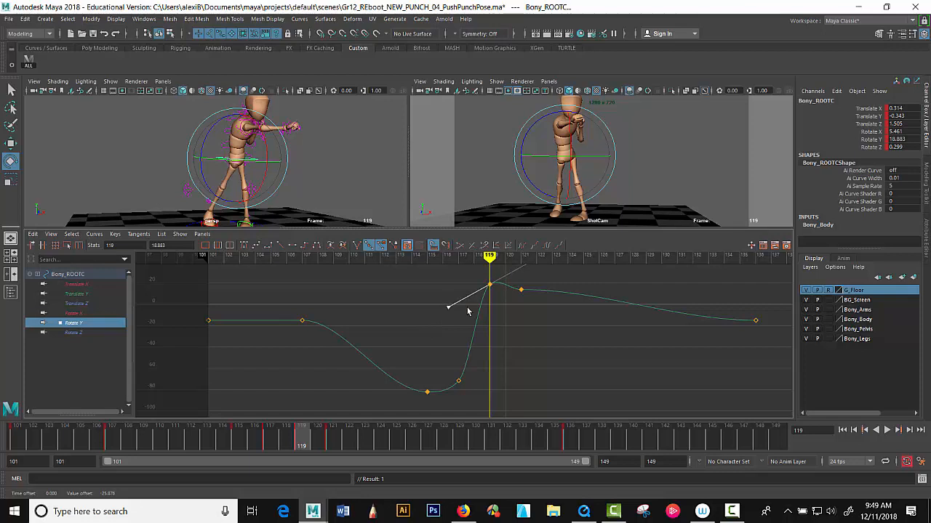
{"action": "left_click_drag", "start_coordinate": [469, 309], "coordinate": [552, 280]}
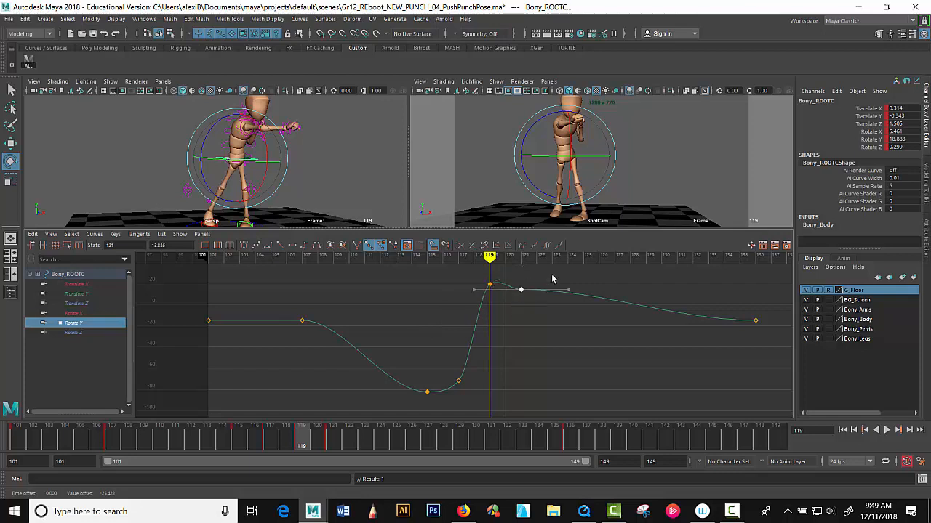
{"action": "left_click_drag", "start_coordinate": [567, 290], "coordinate": [567, 301]}
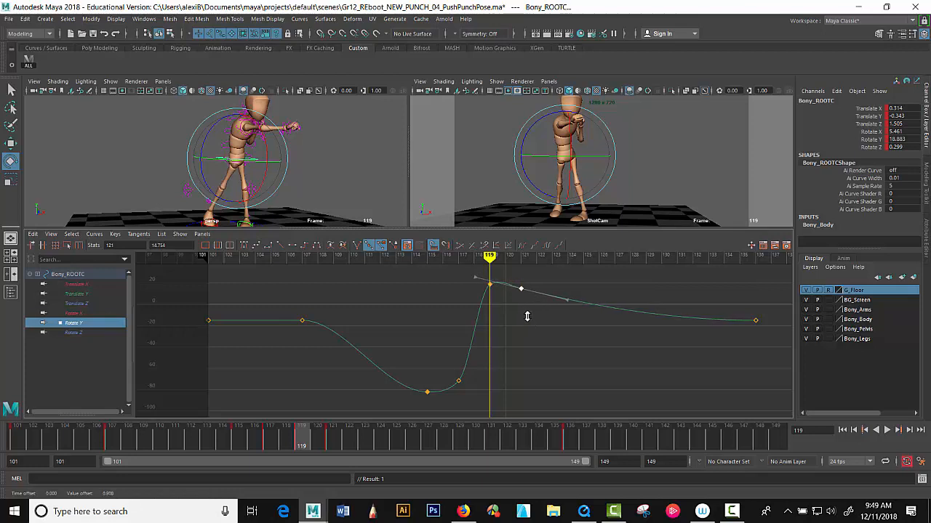
{"action": "left_click", "coordinate": [73, 332]}
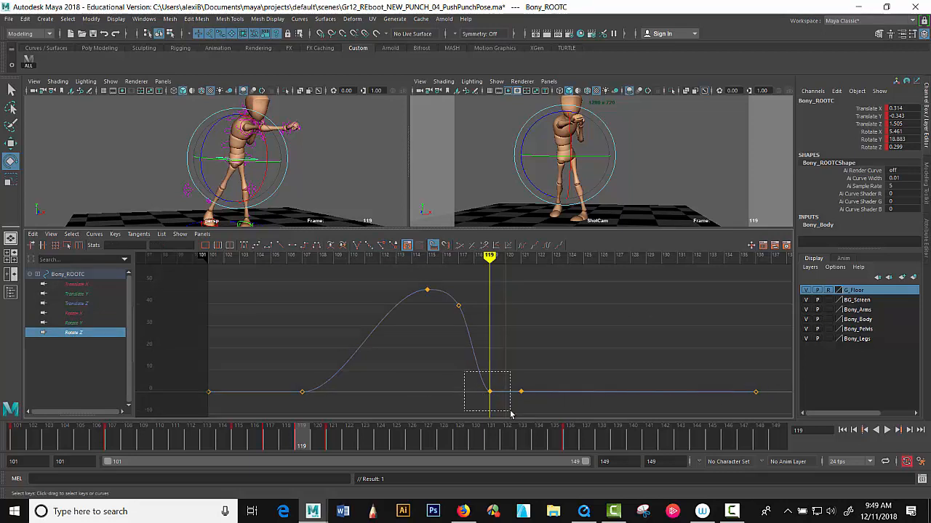
Fine-tune the root's Rotate Z key at frame 119 to sit near -2.9 on the falling slope
{"action": "left_click_drag", "start_coordinate": [488, 391], "coordinate": [491, 407]}
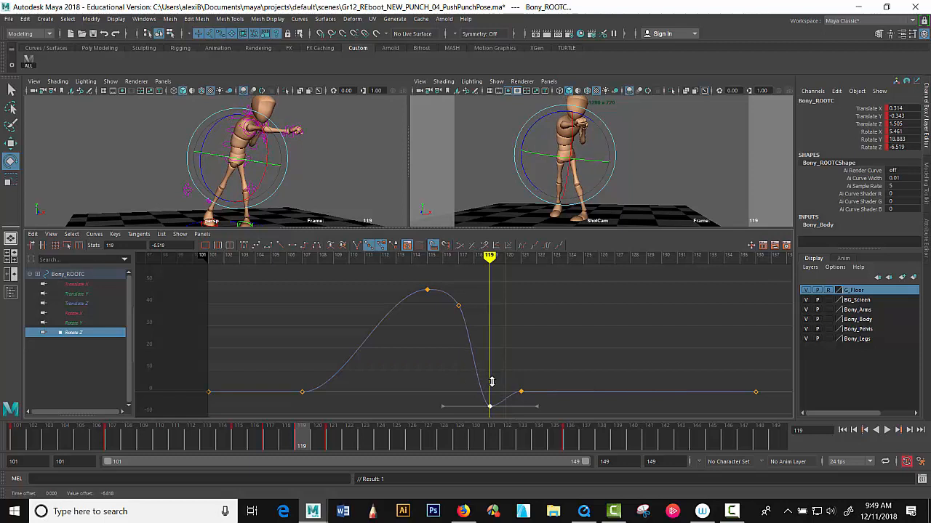
{"action": "left_click_drag", "start_coordinate": [489, 407], "coordinate": [490, 385]}
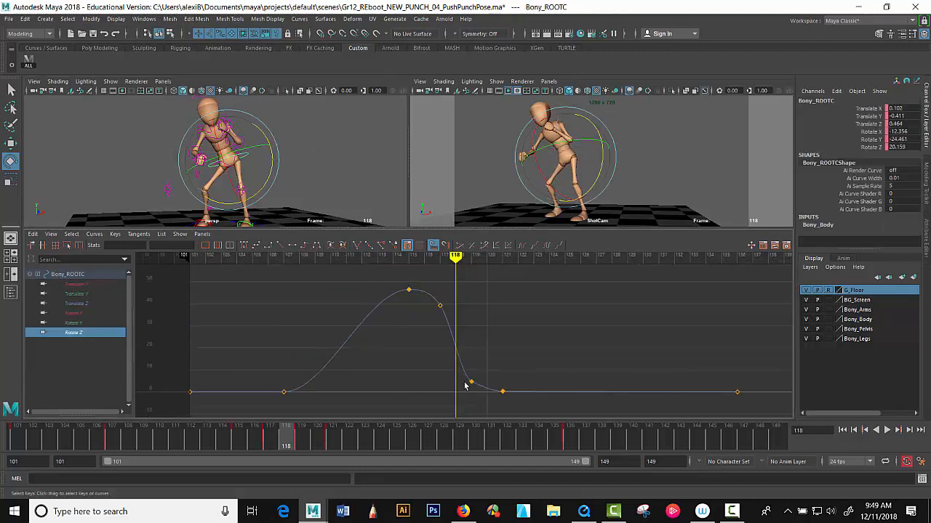
{"action": "left_click_drag", "start_coordinate": [471, 382], "coordinate": [471, 369]}
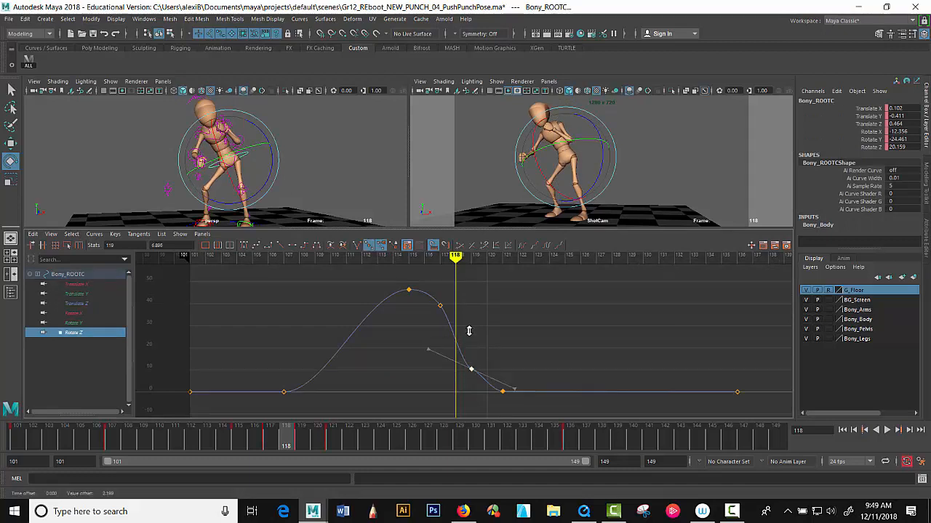
{"action": "left_click_drag", "start_coordinate": [471, 369], "coordinate": [472, 374]}
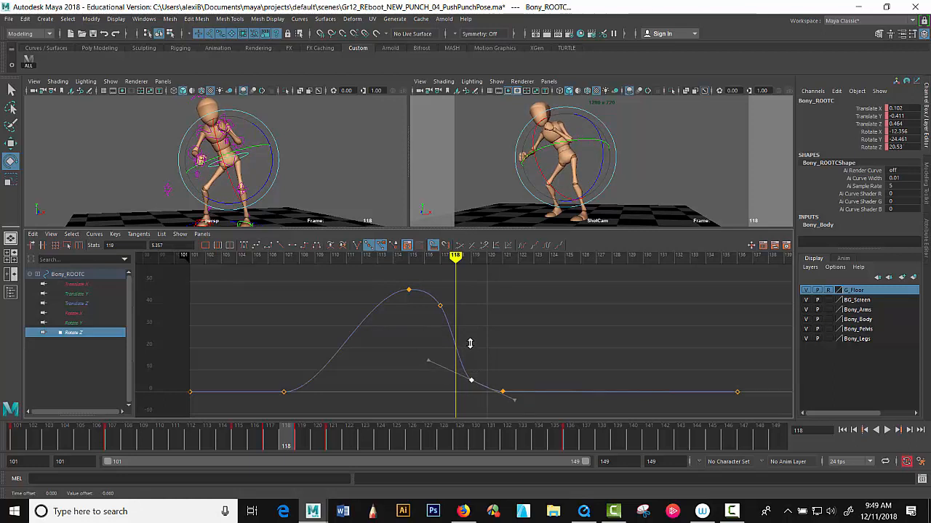
{"action": "left_click_drag", "start_coordinate": [471, 380], "coordinate": [435, 352]}
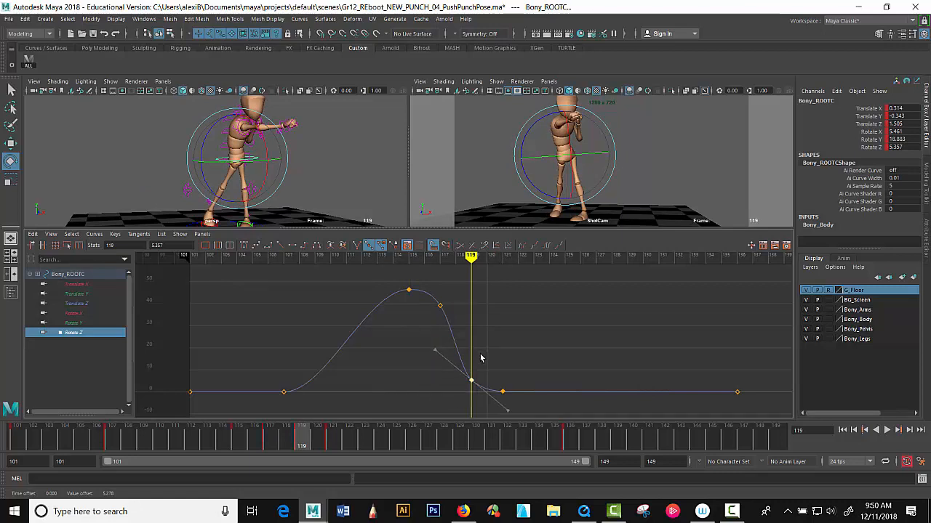
{"action": "mouse_move", "coordinate": [472, 347]}
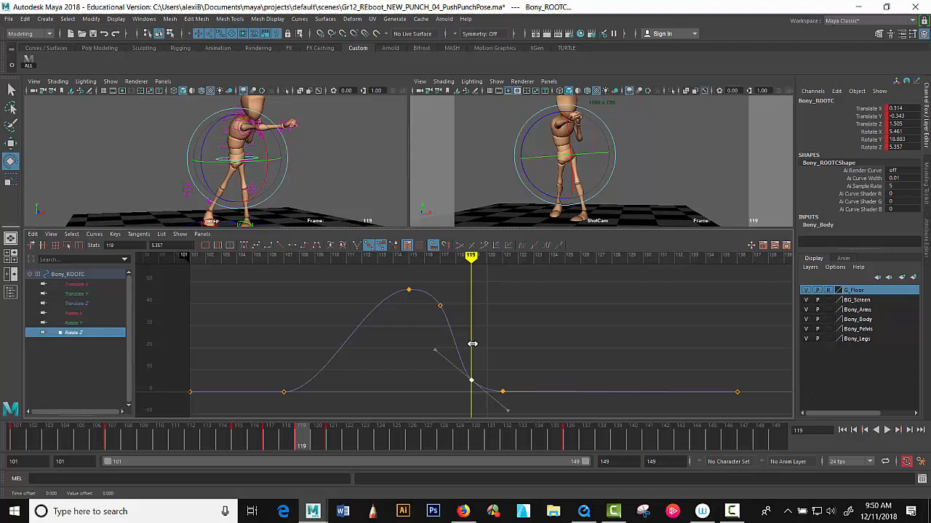
{"action": "left_click", "coordinate": [11, 160]}
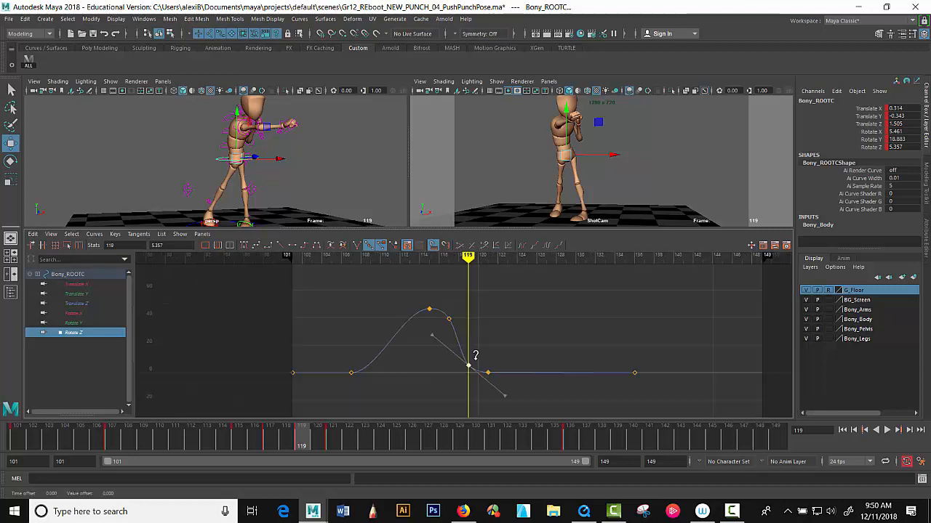
{"action": "left_click_drag", "start_coordinate": [475, 357], "coordinate": [475, 373]}
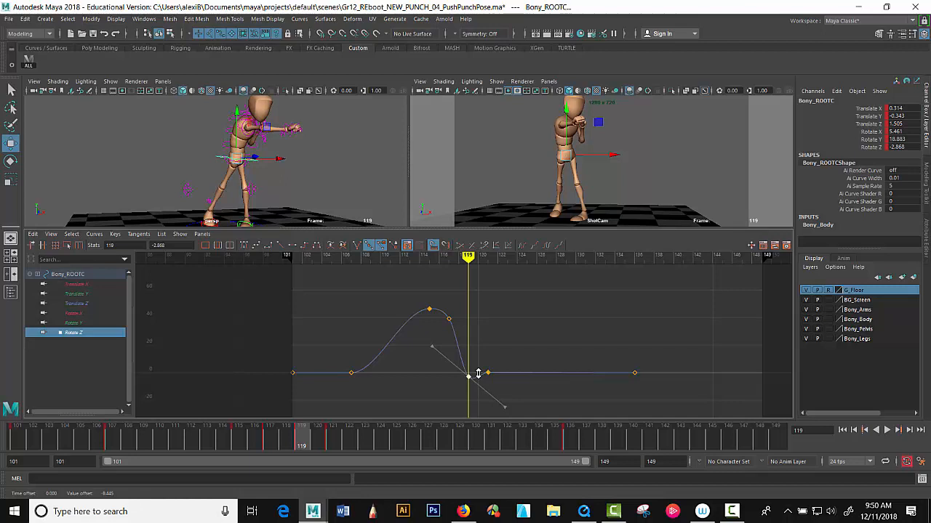
{"action": "mouse_move", "coordinate": [480, 362]}
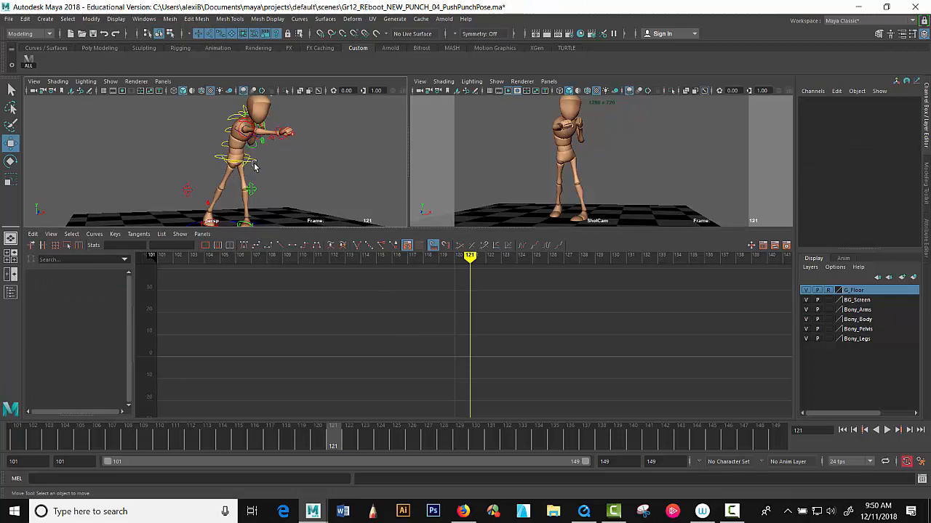
Lower the root's post-punch Rotate Z key at frame 121 to about -4.6
{"action": "left_click", "coordinate": [251, 146]}
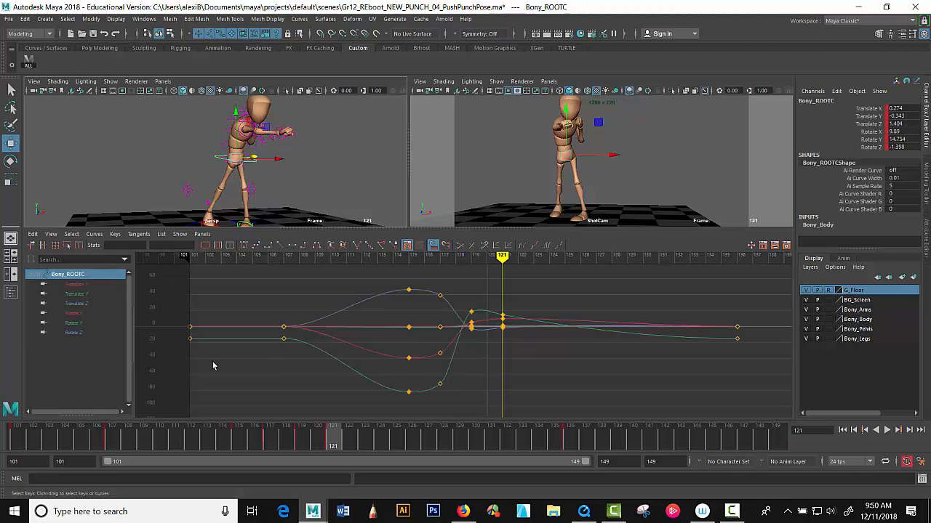
{"action": "left_click", "coordinate": [73, 332]}
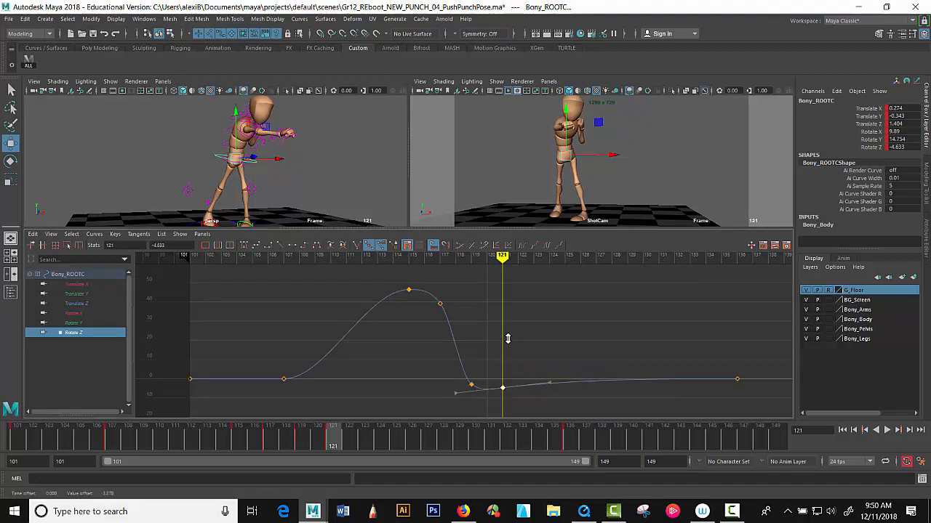
{"action": "left_click_drag", "start_coordinate": [507, 338], "coordinate": [524, 334]}
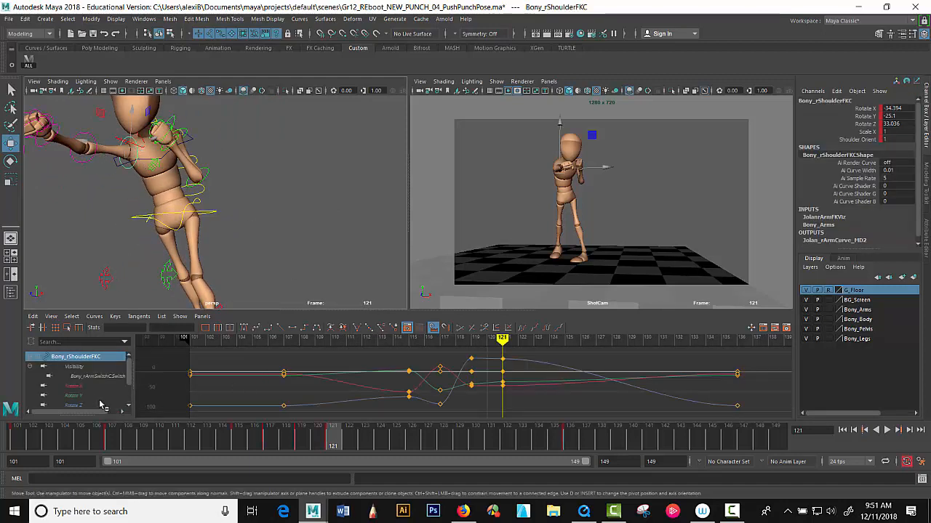
Lower the right shoulder's Rotate X key to about -40.9, tilt the next tangent, and dip Rotate Y
{"action": "left_click", "coordinate": [74, 385]}
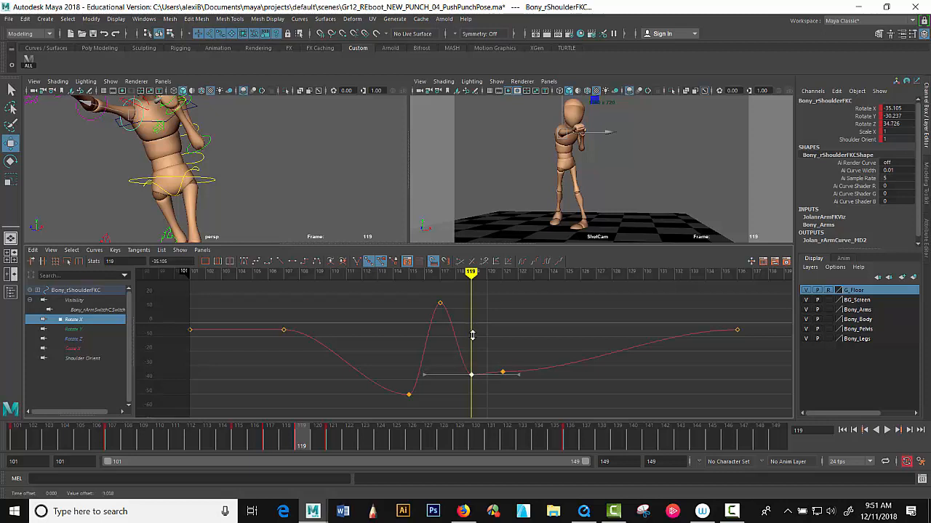
{"action": "left_click_drag", "start_coordinate": [471, 374], "coordinate": [471, 381]}
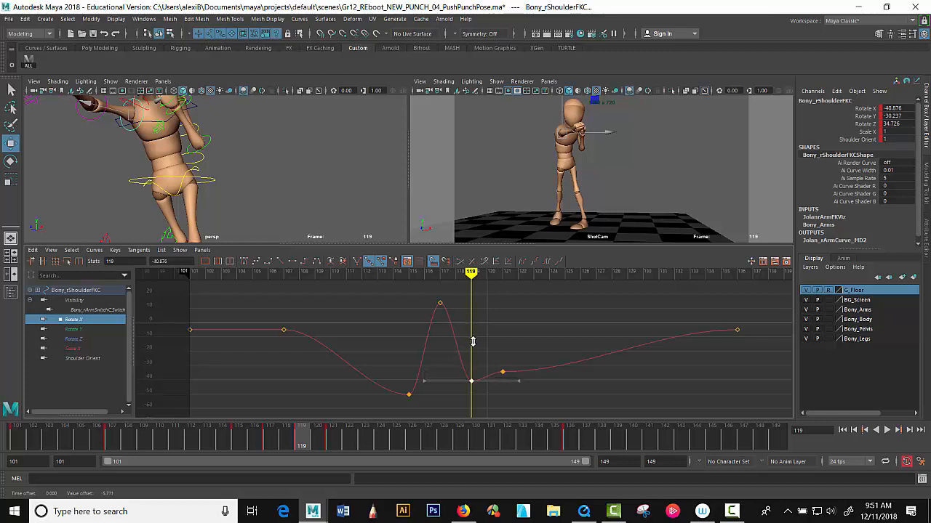
{"action": "left_click_drag", "start_coordinate": [472, 381], "coordinate": [429, 389]}
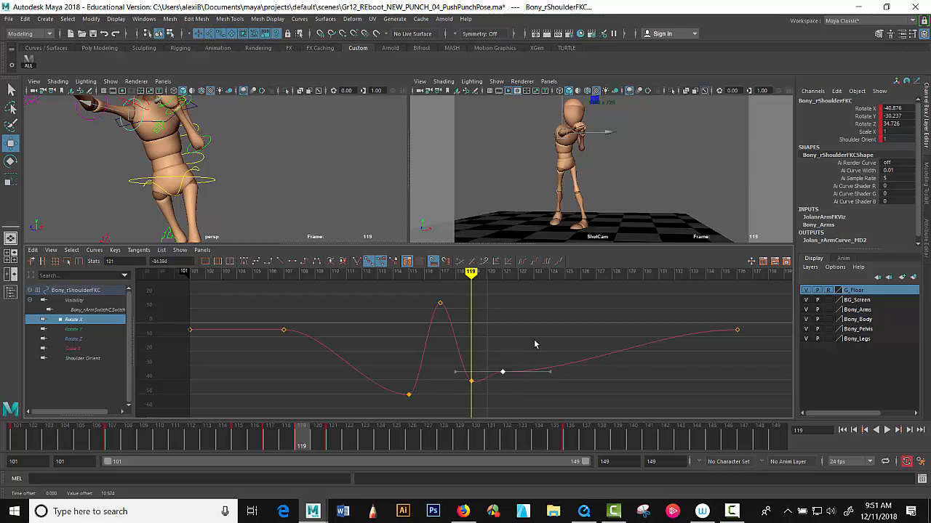
{"action": "left_click_drag", "start_coordinate": [549, 372], "coordinate": [549, 362]}
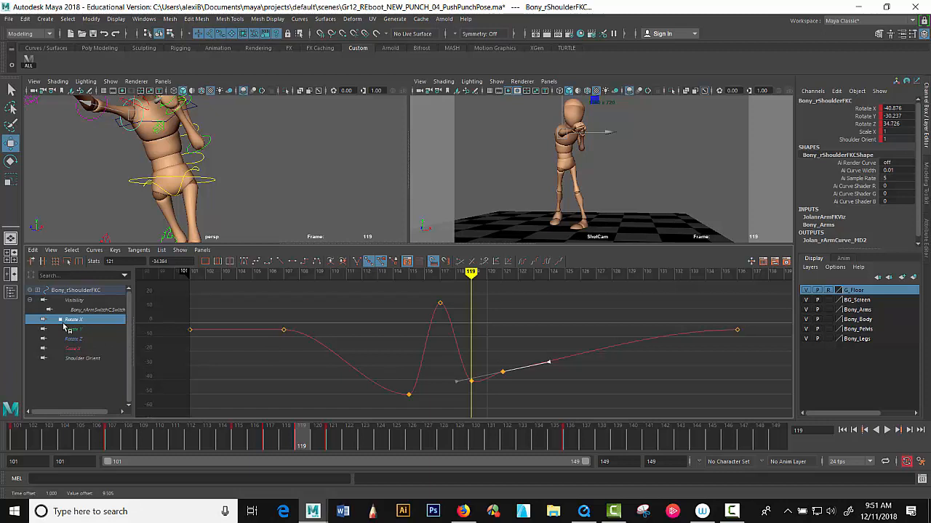
{"action": "left_click", "coordinate": [73, 329]}
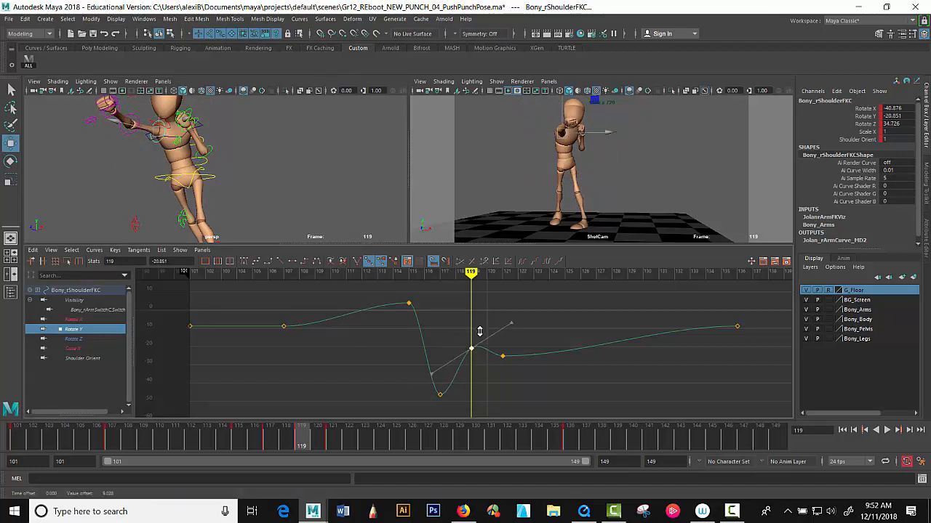
{"action": "left_click_drag", "start_coordinate": [472, 354], "coordinate": [471, 372]}
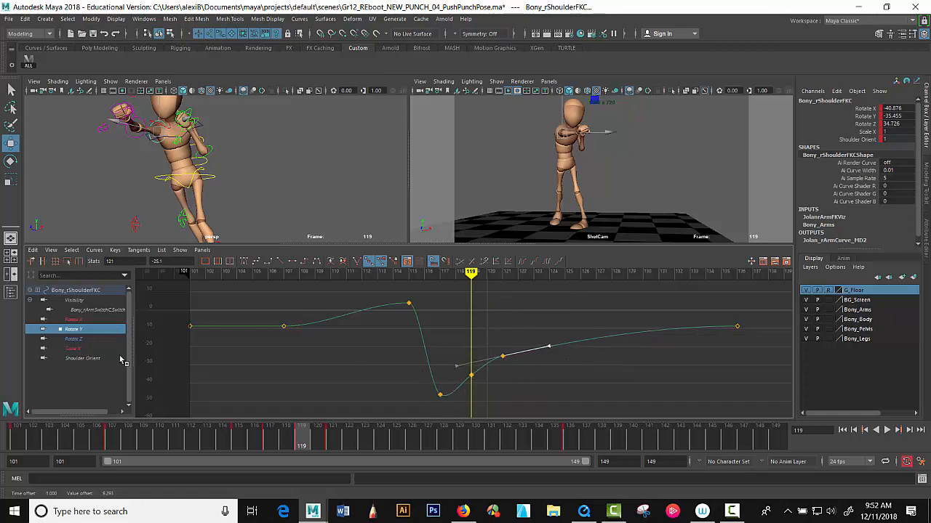
Raise the right shoulder's Rotate Z peak key at frame 119 to about 44.9
{"action": "left_click", "coordinate": [73, 338]}
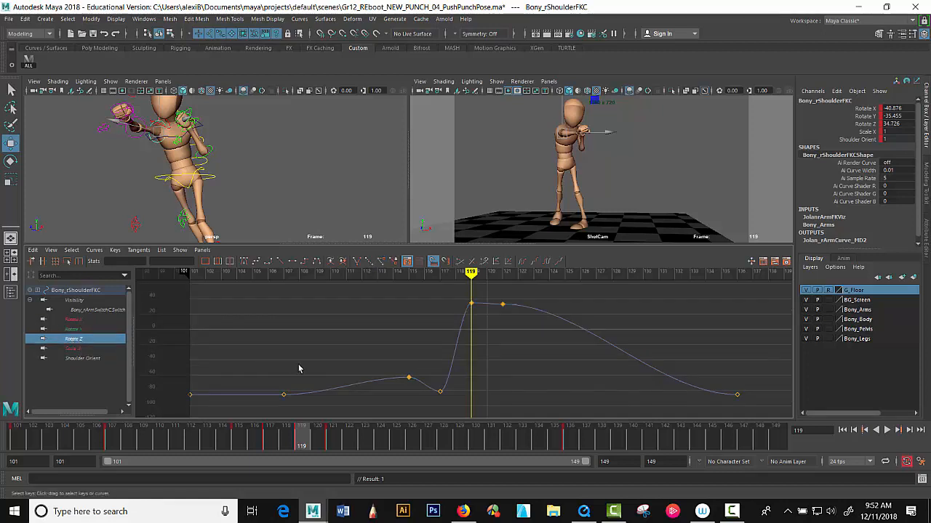
{"action": "mouse_move", "coordinate": [436, 298]}
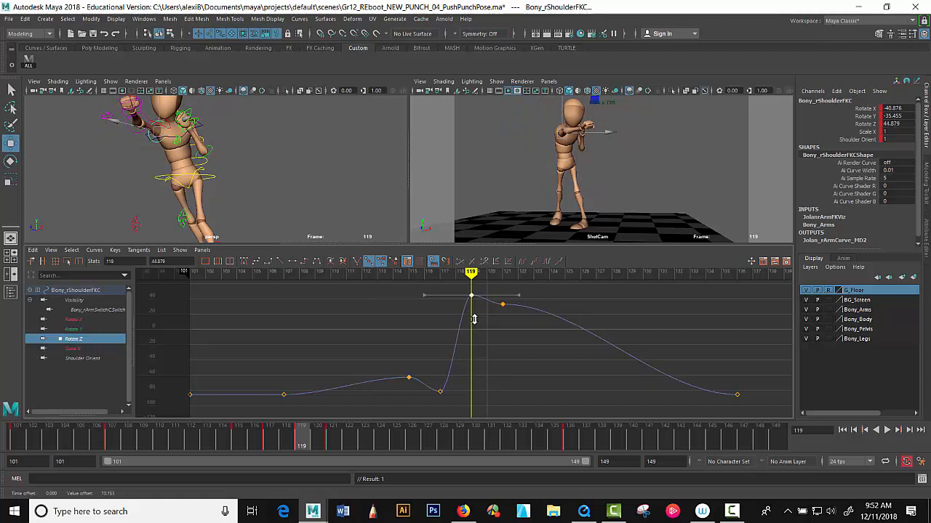
{"action": "left_click_drag", "start_coordinate": [472, 298], "coordinate": [473, 300]}
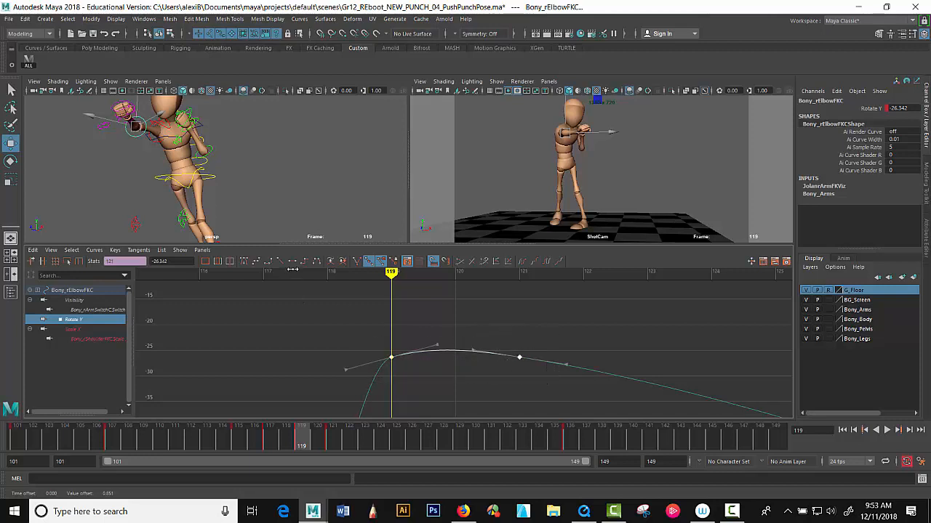
Adjust the right elbow's Rotate Y curve and the wrist's Rotate X key to about -24.1
{"action": "left_click_drag", "start_coordinate": [455, 299], "coordinate": [493, 414]}
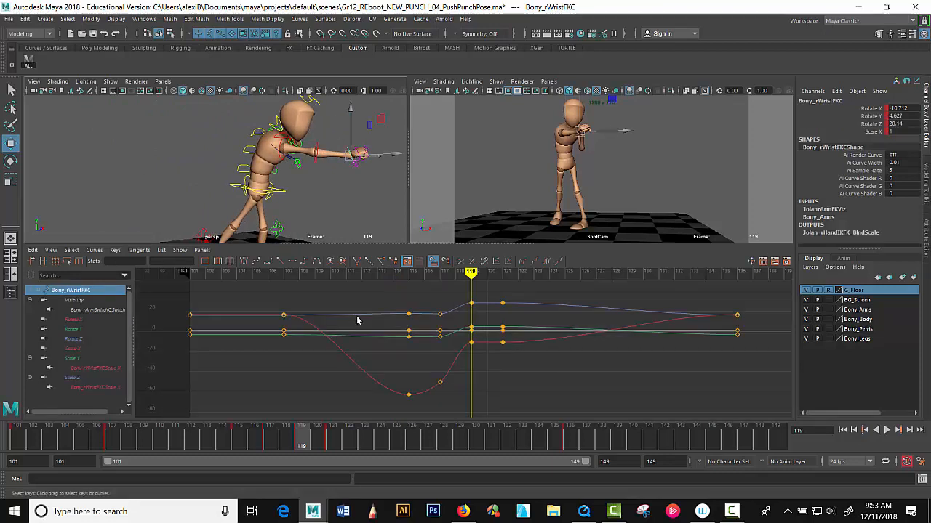
{"action": "left_click", "coordinate": [72, 320]}
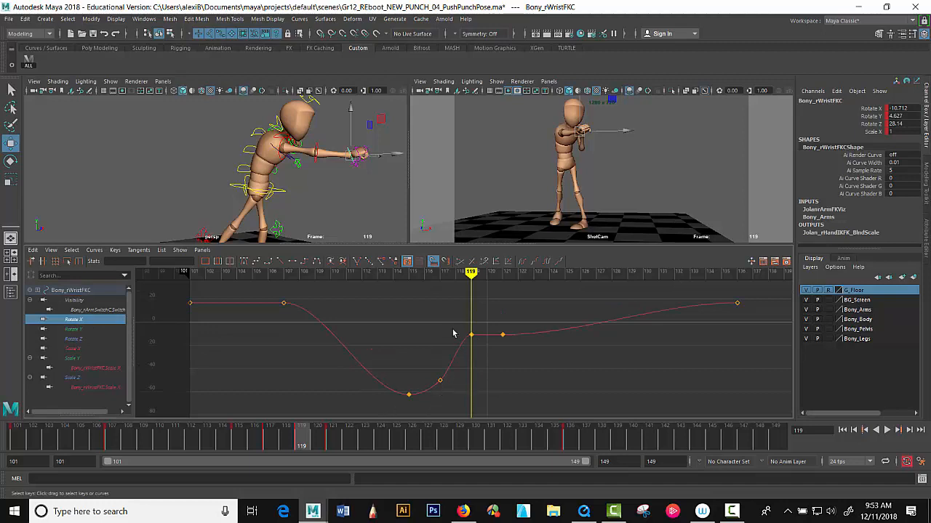
{"action": "left_click", "coordinate": [471, 335]}
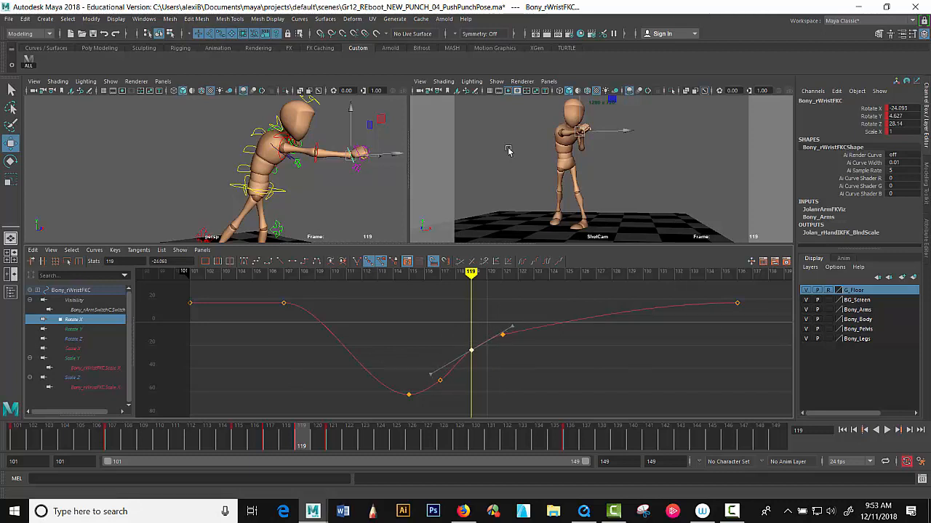
Set the wrist's Rotate Y key near 2.98 and Rotate Z near 26.8, reshaping tangents
{"action": "left_click", "coordinate": [73, 329]}
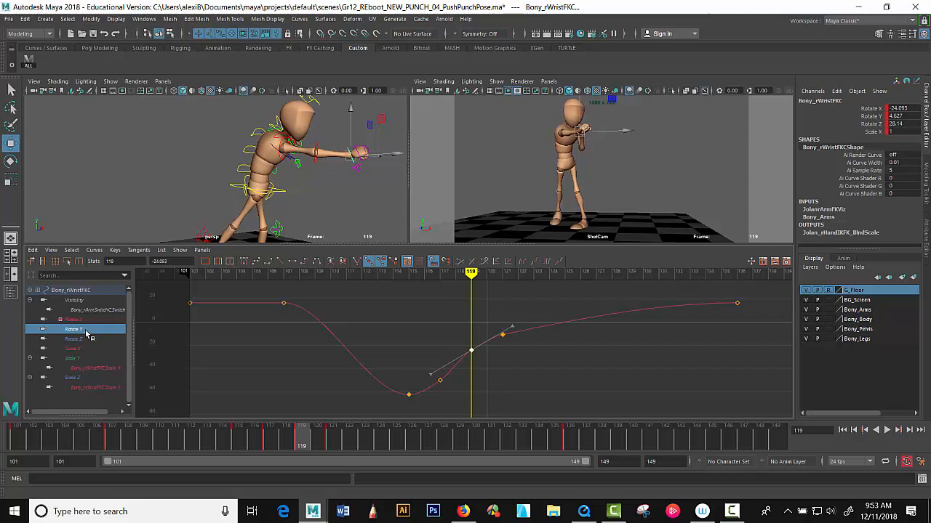
{"action": "left_click", "coordinate": [73, 329]}
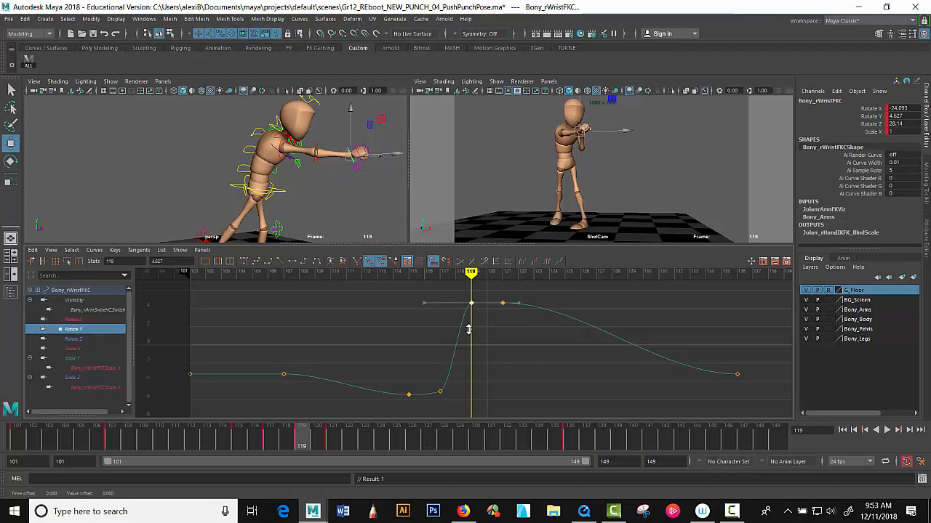
{"action": "left_click_drag", "start_coordinate": [469, 329], "coordinate": [468, 309]}
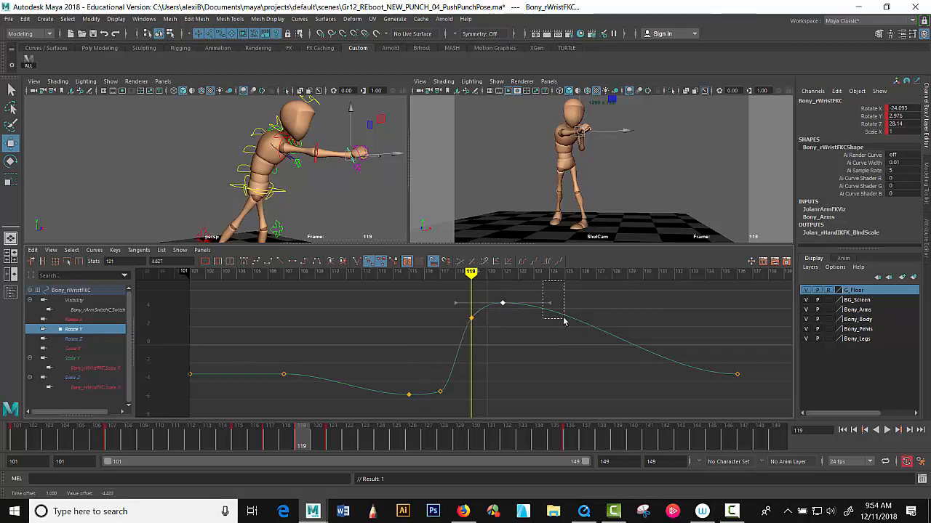
{"action": "left_click_drag", "start_coordinate": [564, 322], "coordinate": [615, 318]}
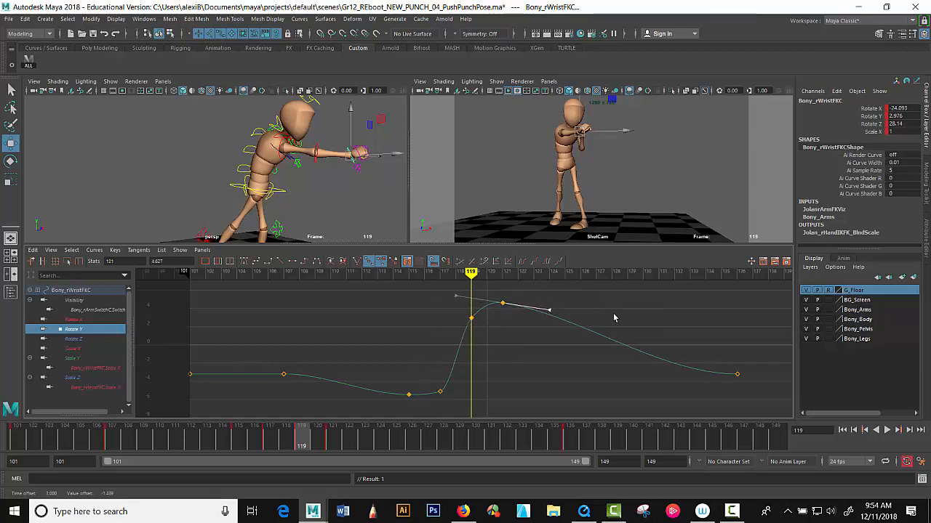
{"action": "left_click", "coordinate": [72, 338]}
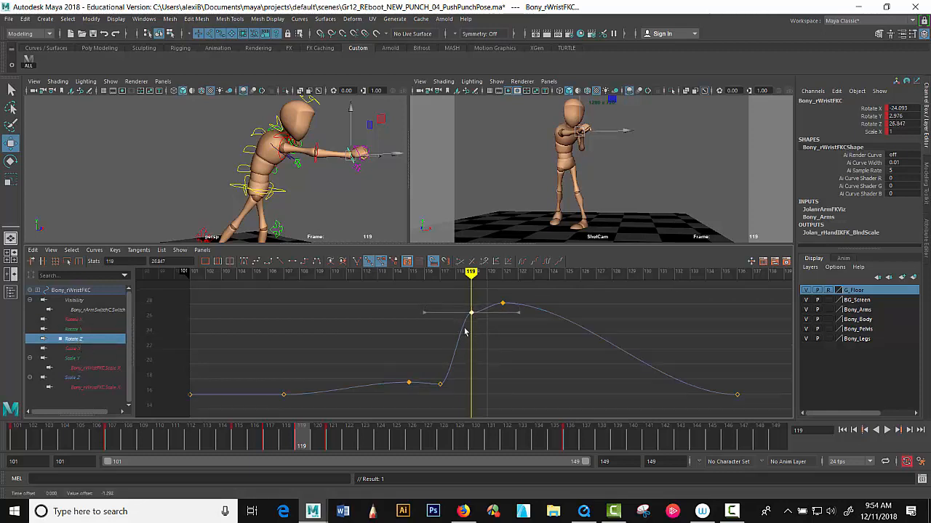
{"action": "left_click_drag", "start_coordinate": [421, 313], "coordinate": [437, 343]}
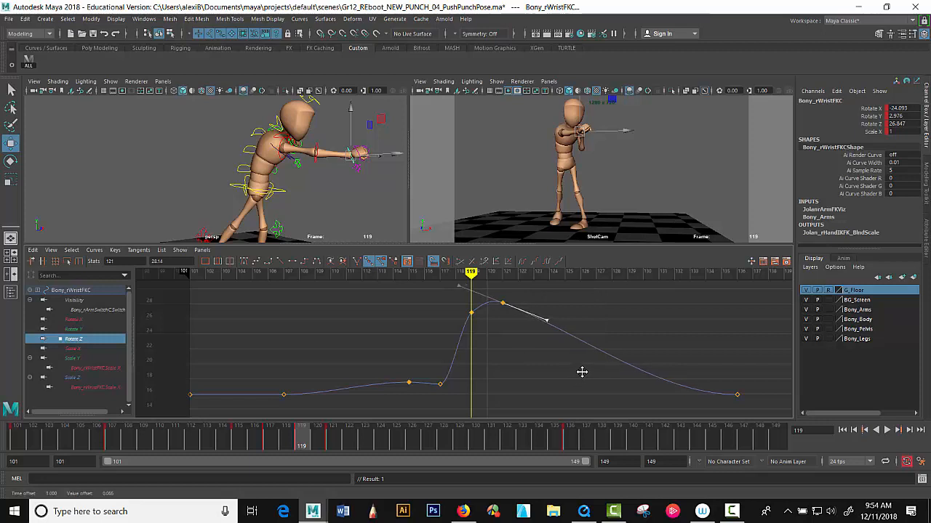
{"action": "mouse_move", "coordinate": [645, 297]}
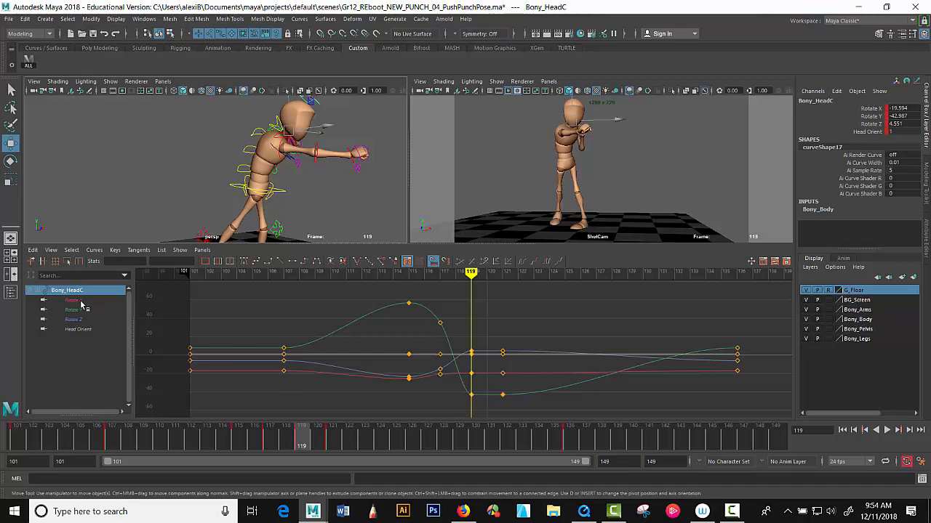
Raise the head's Rotate X key at frame 121 to about -19.1 and tilt the frame 117 tangent
{"action": "left_click", "coordinate": [72, 300]}
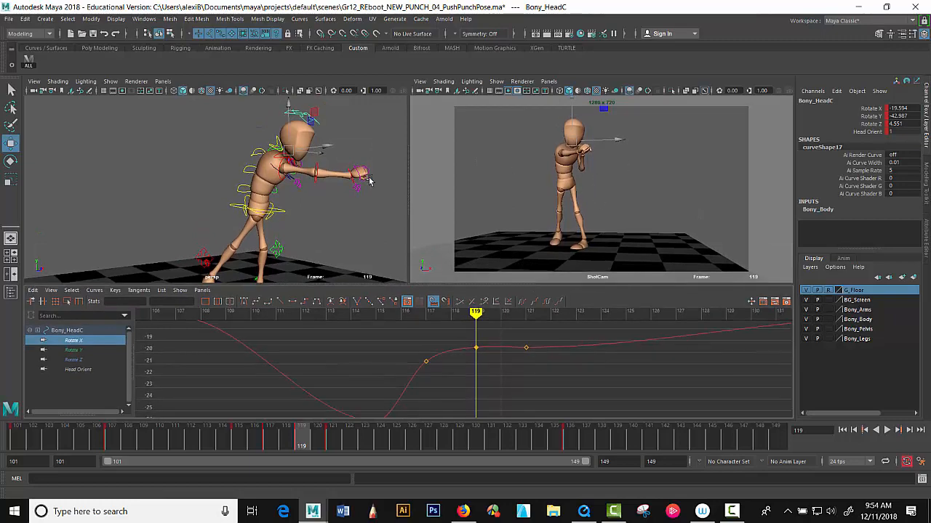
{"action": "left_click_drag", "start_coordinate": [371, 178], "coordinate": [317, 186]}
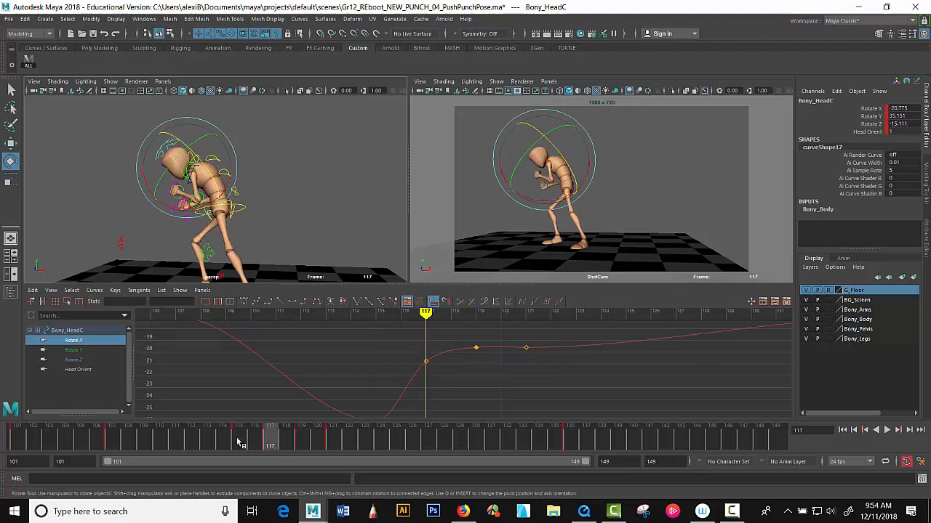
{"action": "left_click", "coordinate": [475, 312]}
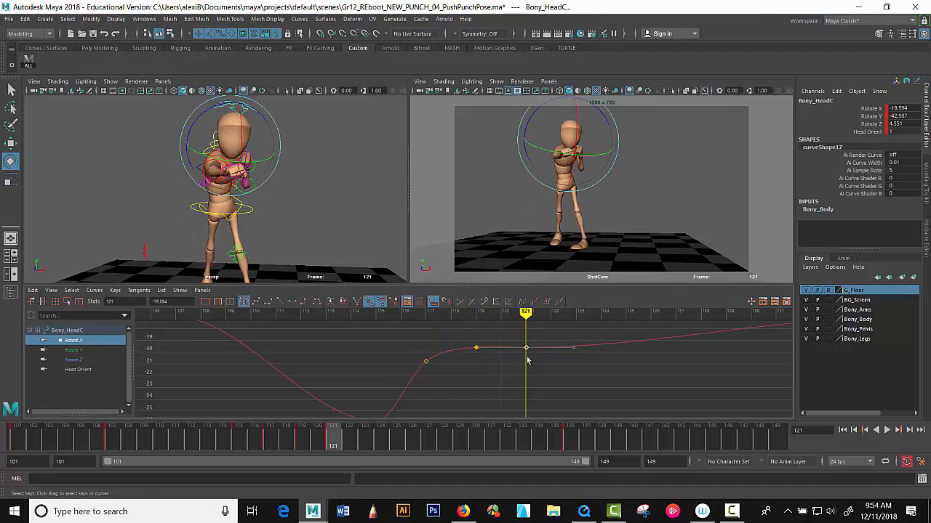
{"action": "left_click_drag", "start_coordinate": [526, 347], "coordinate": [526, 341]}
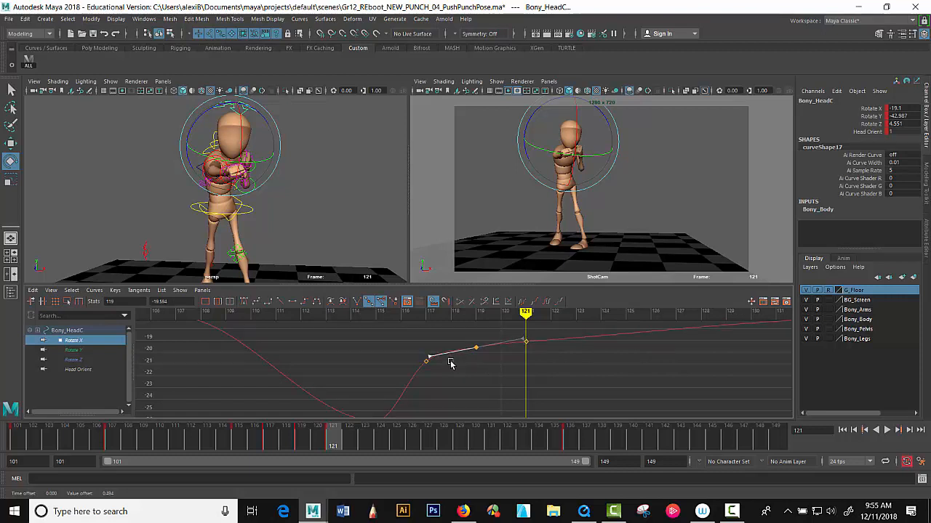
{"action": "left_click_drag", "start_coordinate": [451, 365], "coordinate": [426, 388]}
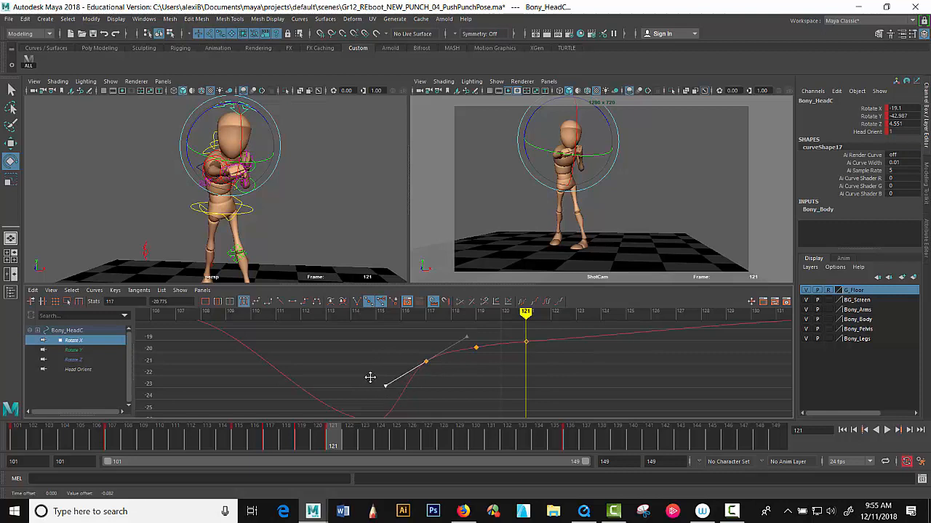
{"action": "left_click", "coordinate": [72, 350]}
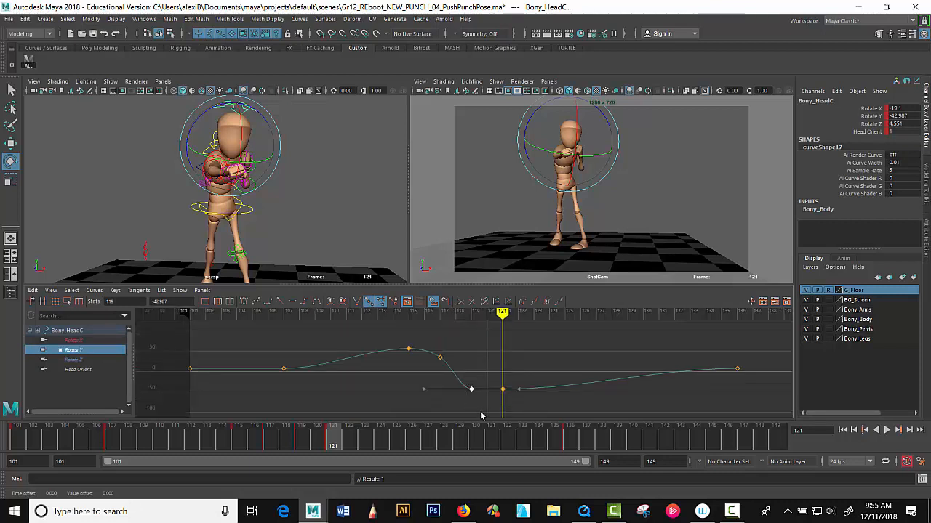
Flatten the head's Rotate Y tangent at frame 121 and select the Rotate Z key there
{"action": "left_click_drag", "start_coordinate": [501, 311], "coordinate": [471, 311]}
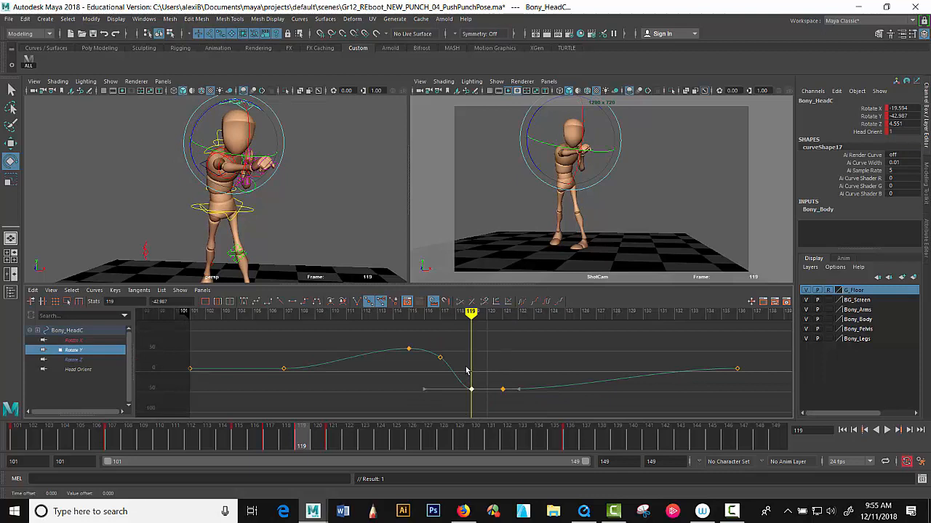
{"action": "mouse_move", "coordinate": [470, 356]}
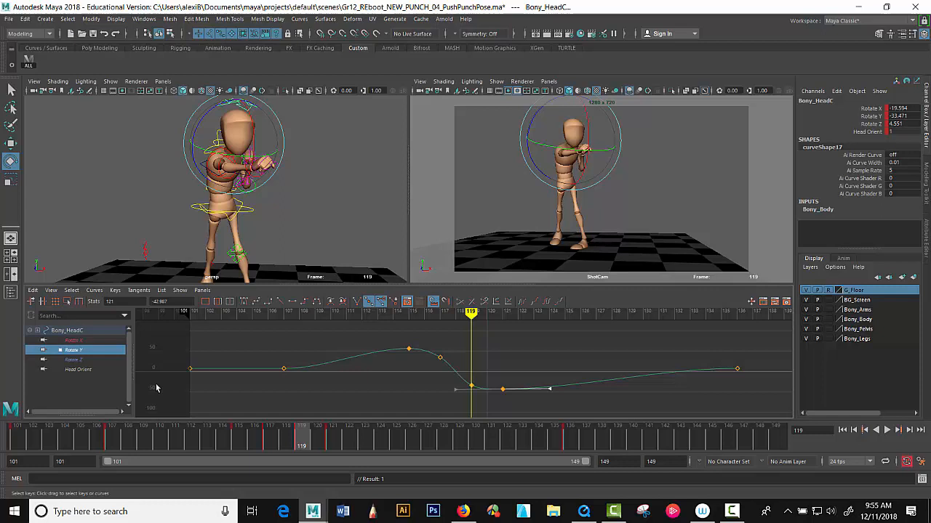
{"action": "left_click", "coordinate": [72, 359]}
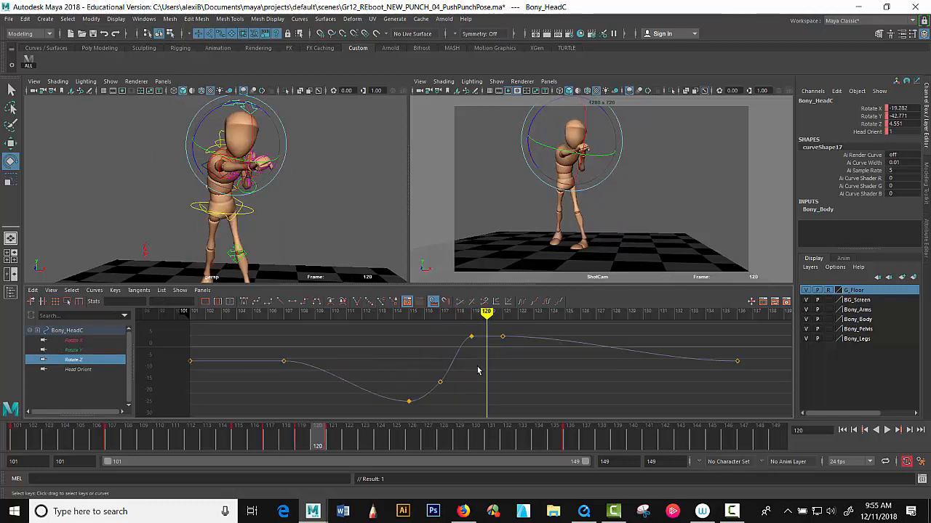
{"action": "left_click", "coordinate": [472, 336]}
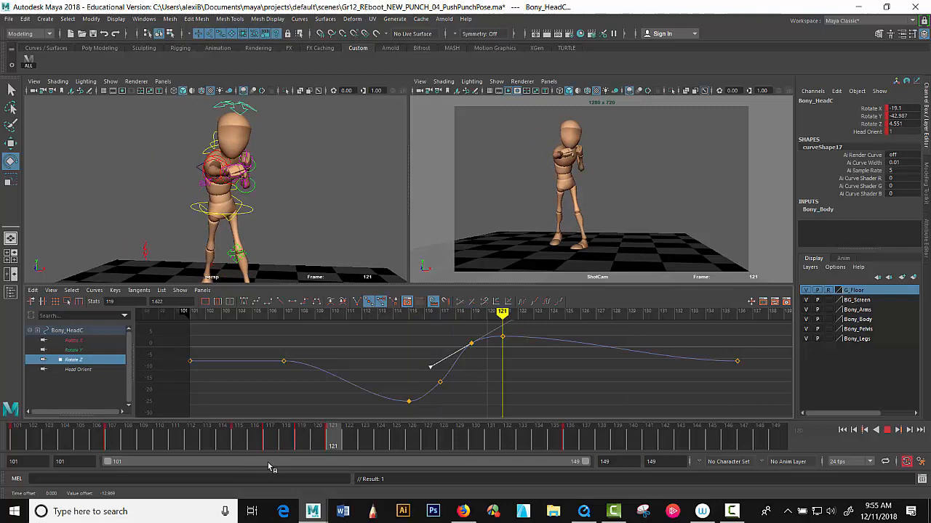
Scrub through frames 133–135 to check the end of the punch
{"action": "left_click", "coordinate": [317, 436]}
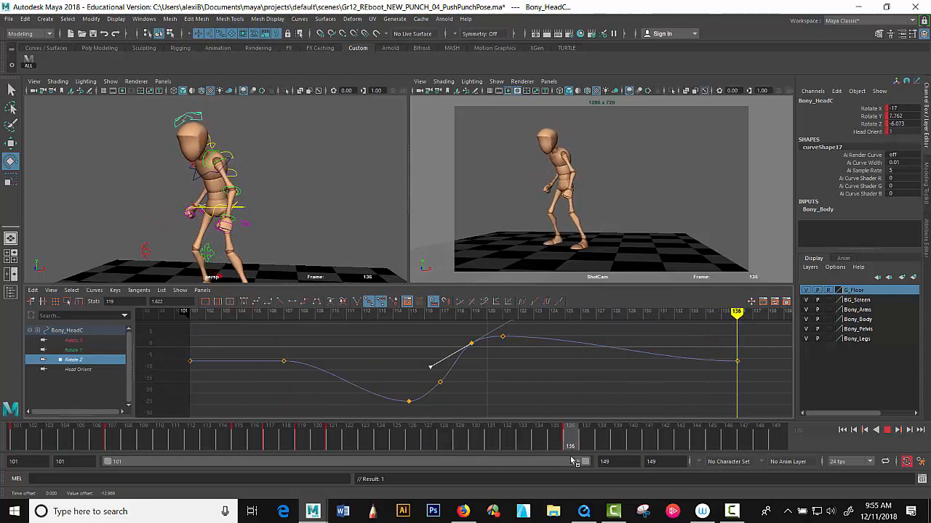
{"action": "left_click", "coordinate": [332, 436]}
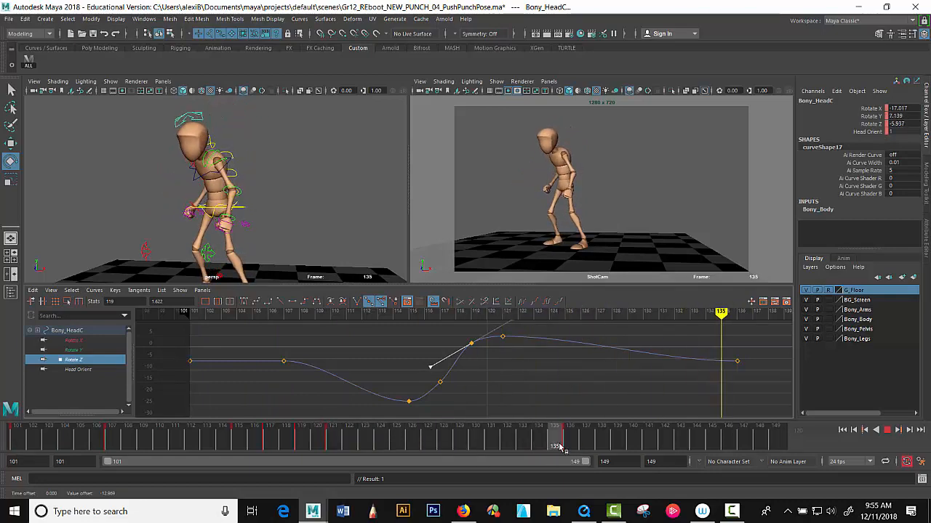
{"action": "left_click", "coordinate": [255, 432]}
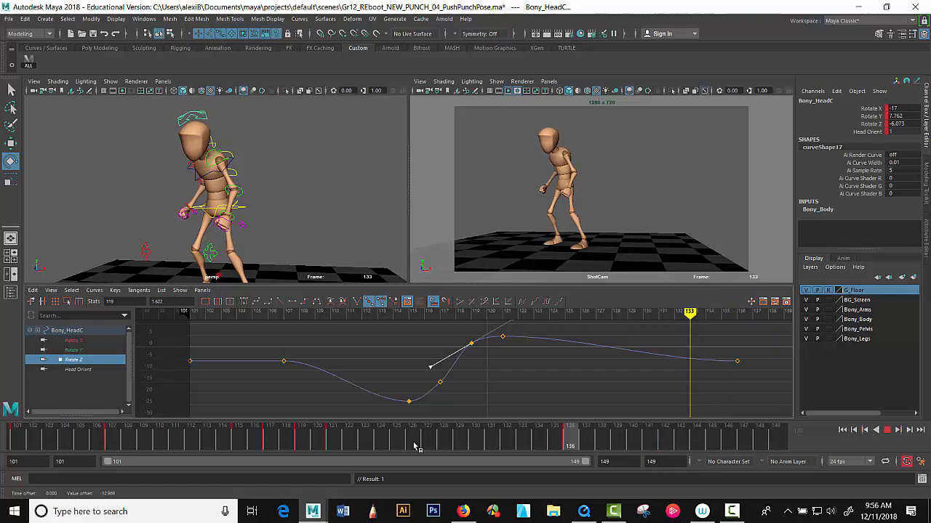
Show the ShotCam view alone full-size at frame 136
{"action": "left_click", "coordinate": [570, 437]}
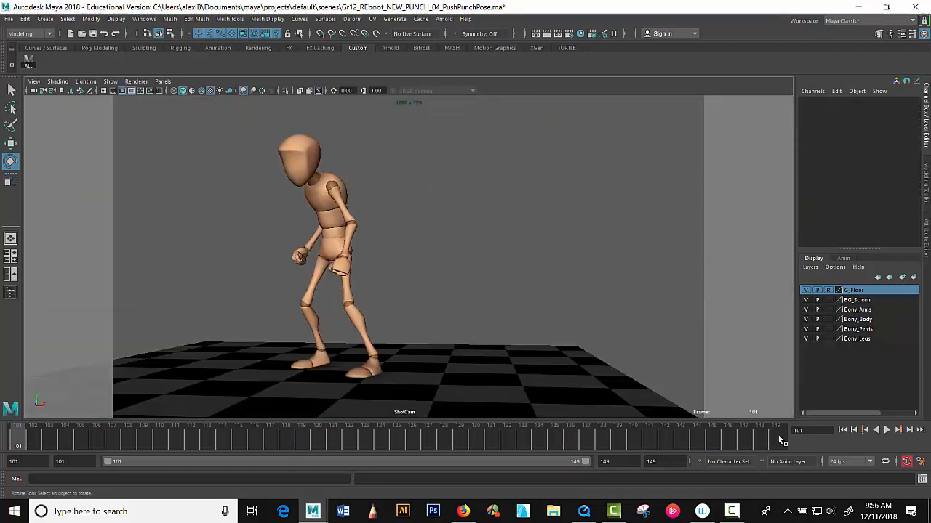
{"action": "left_click", "coordinate": [887, 430]}
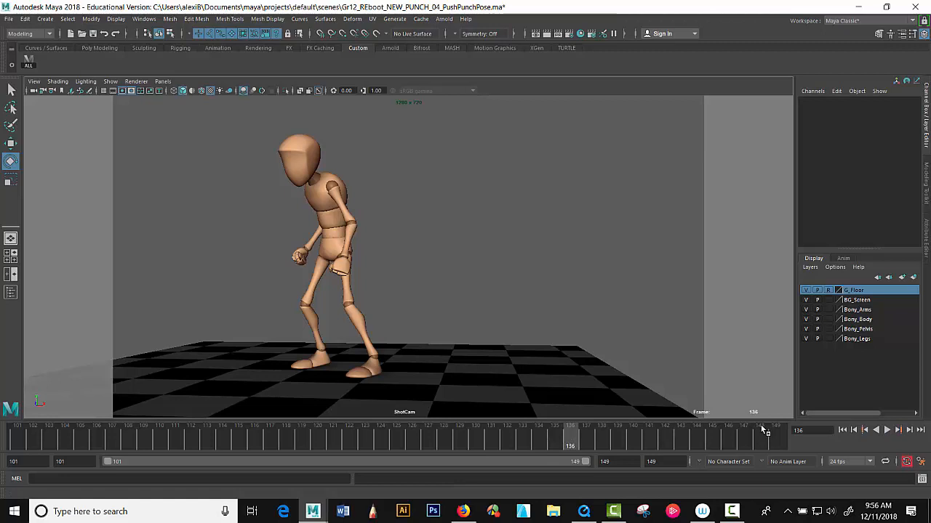
{"action": "right_click", "coordinate": [440, 444]}
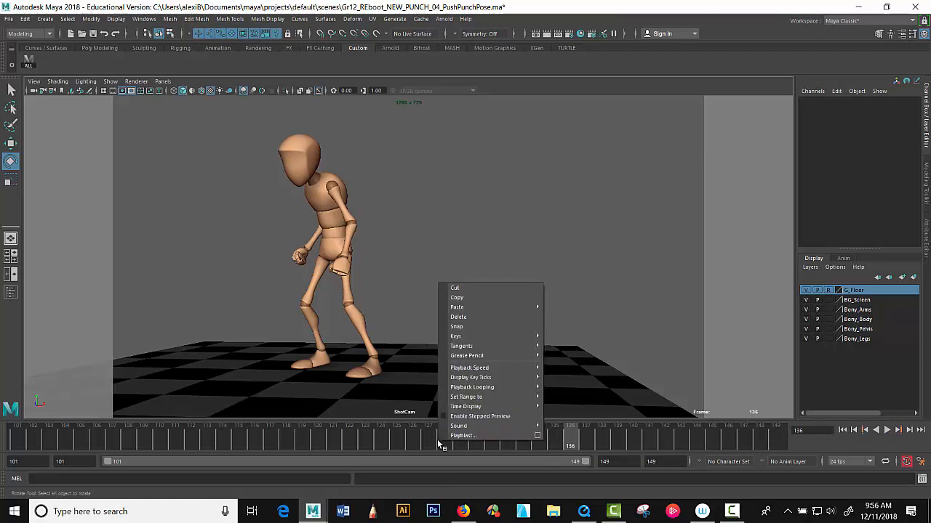
Playblast the punch to the AVI movie Gr12_REboot_PunchGraph and view it in the player
{"action": "left_click", "coordinate": [462, 436]}
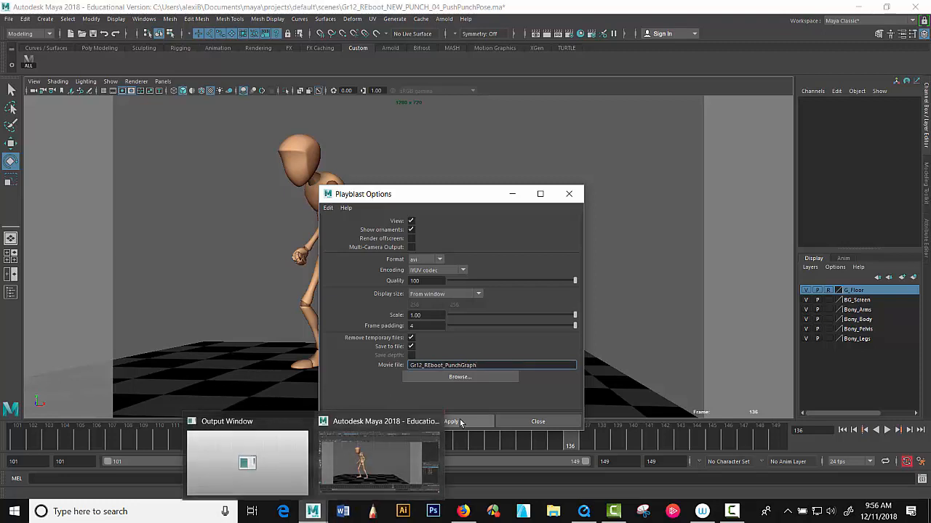
{"action": "left_click", "coordinate": [451, 421]}
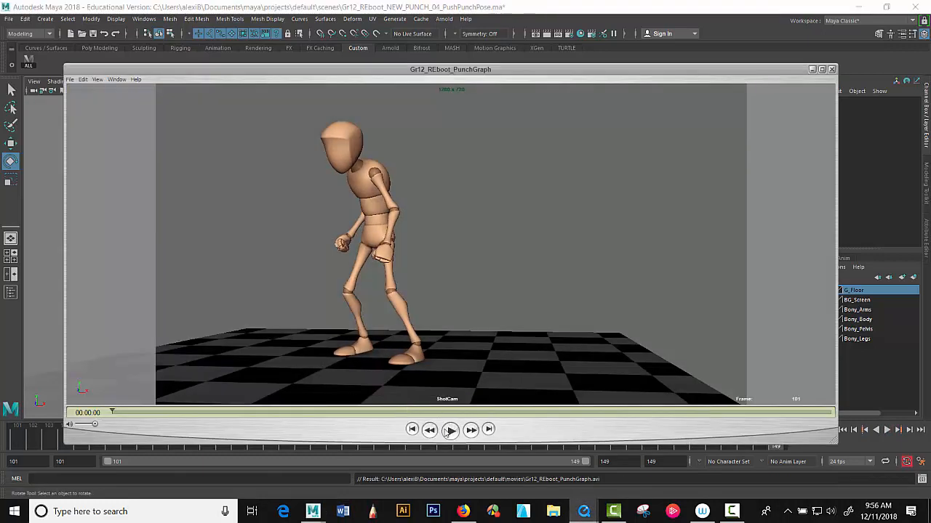
{"action": "left_click", "coordinate": [449, 430]}
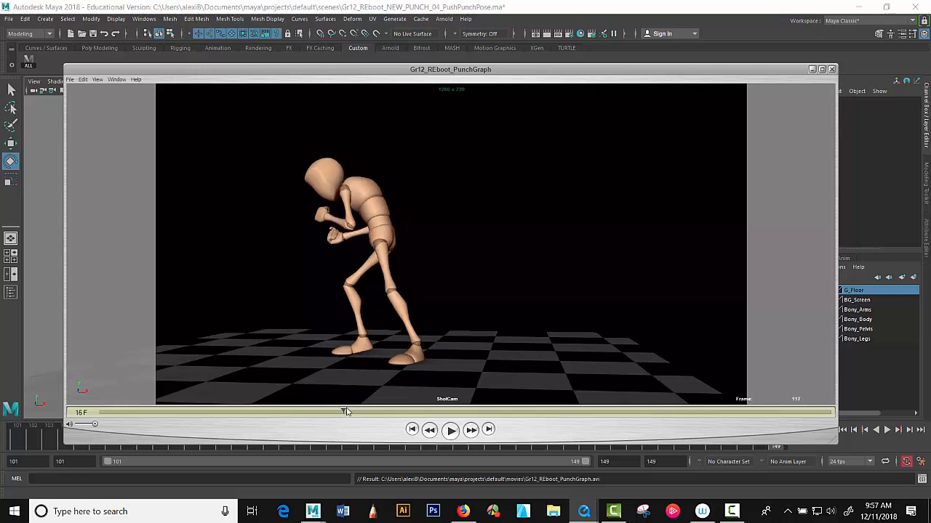
{"action": "left_click_drag", "start_coordinate": [346, 412], "coordinate": [292, 412]}
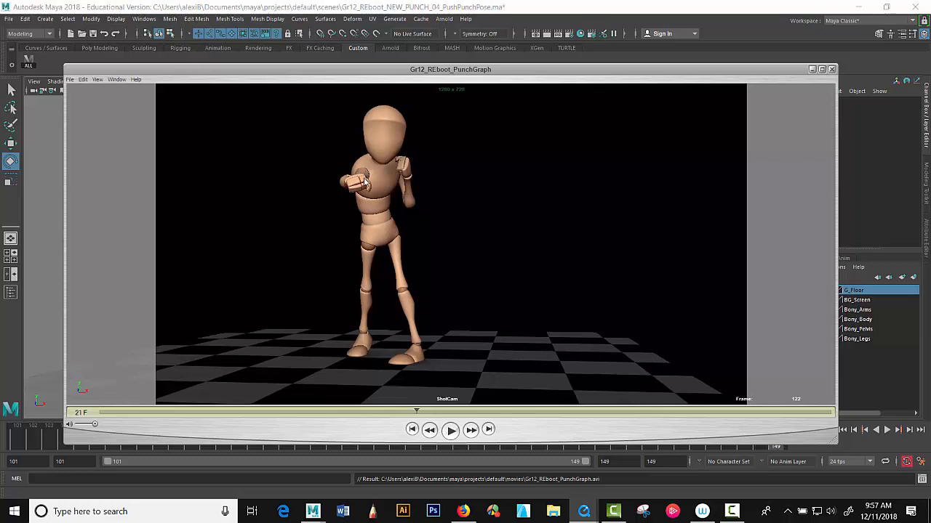
{"action": "mouse_move", "coordinate": [408, 424]}
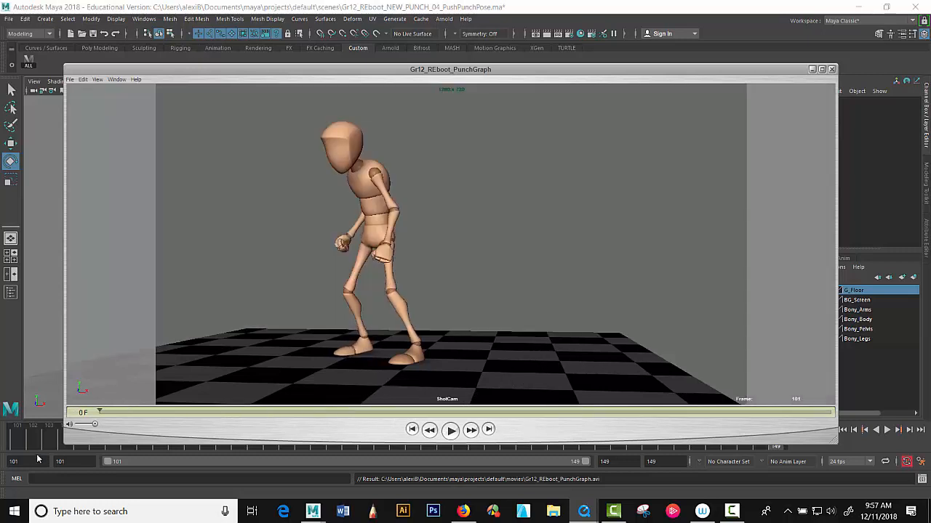
{"action": "left_click", "coordinate": [450, 429]}
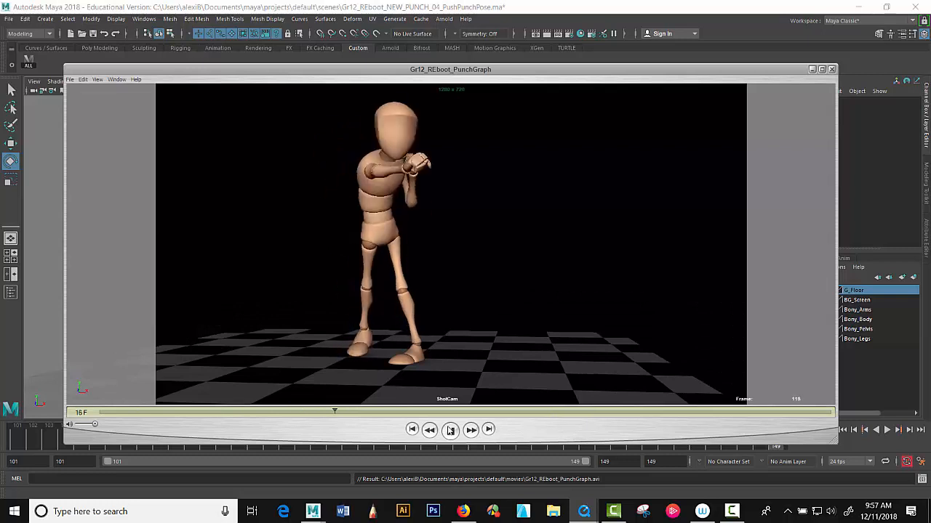
{"action": "left_click", "coordinate": [449, 430]}
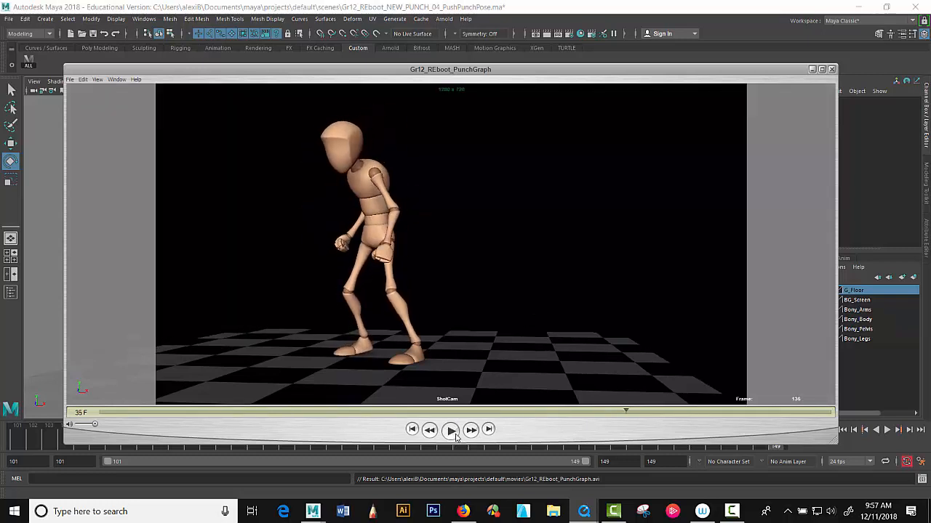
{"action": "left_click", "coordinate": [732, 511]}
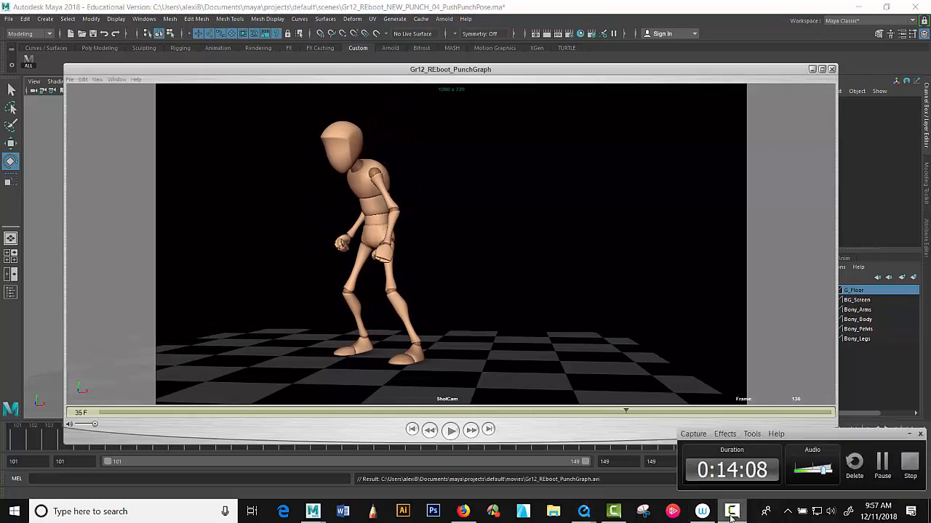